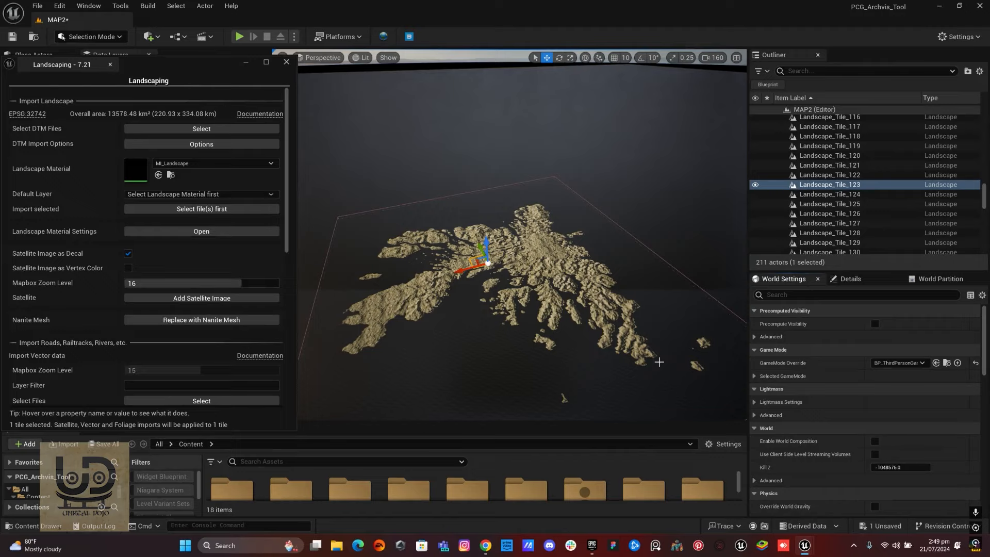
{"action": "mouse_move", "coordinate": [652, 365]}
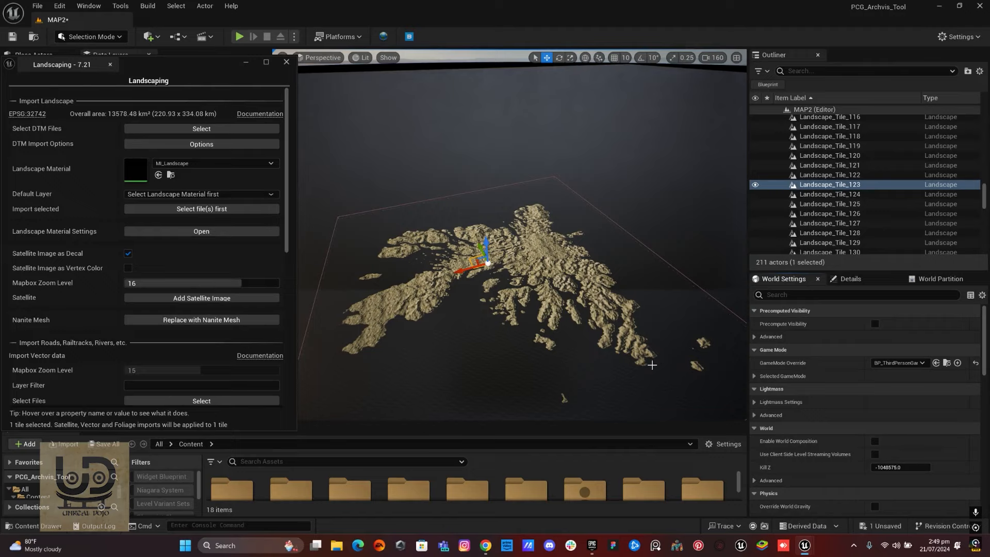
{"action": "mouse_move", "coordinate": [559, 437]}
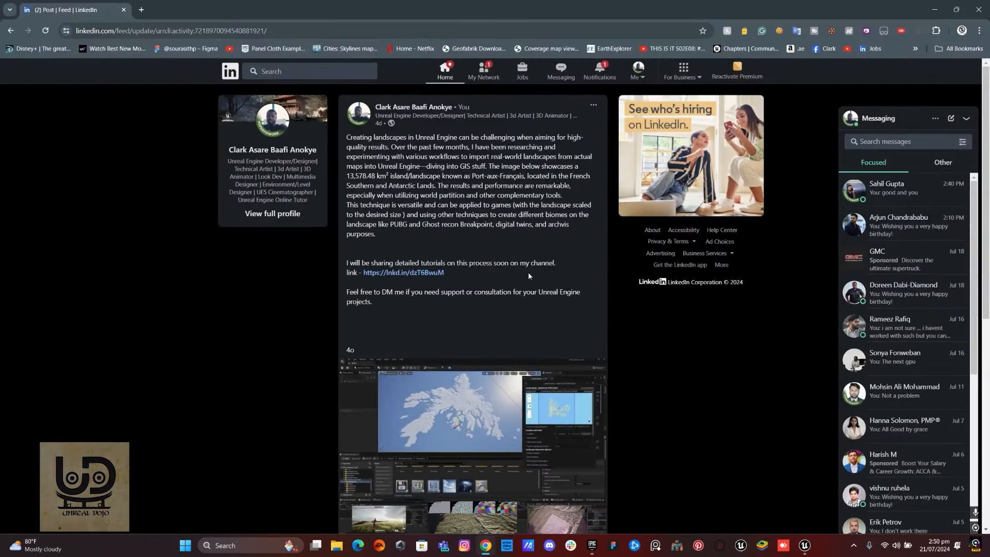
Step: Move the viewport camera to the landscape tile via the actor context menu
{"action": "scroll", "scroll_direction": "down", "scroll_amount": 3}
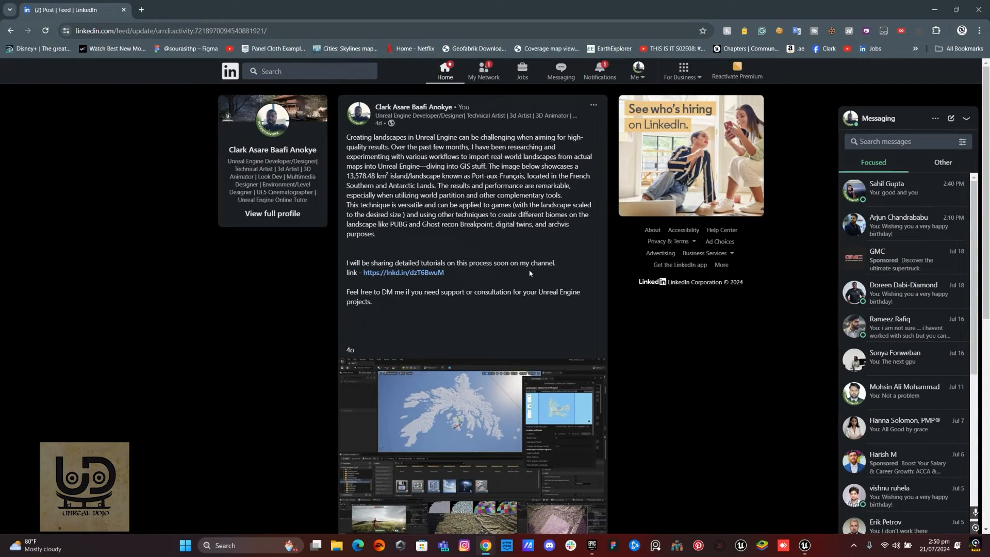
{"action": "mouse_move", "coordinate": [852, 3]}
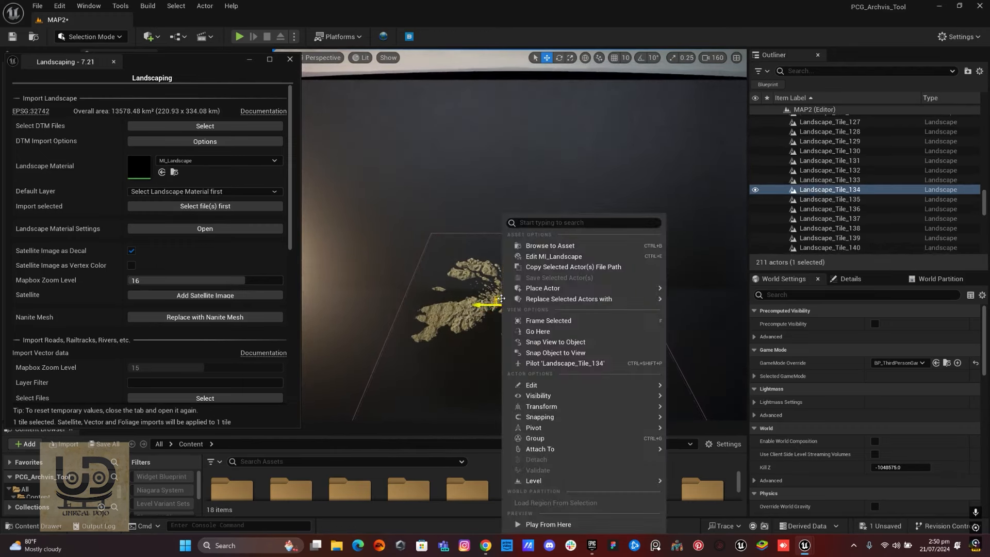
{"action": "left_click", "coordinate": [547, 528]}
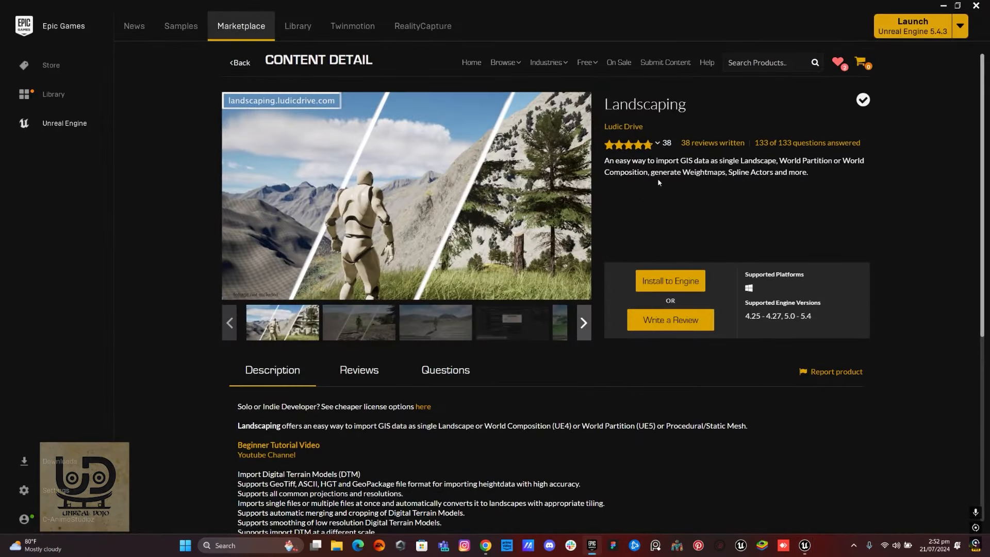
{"action": "mouse_move", "coordinate": [639, 120]}
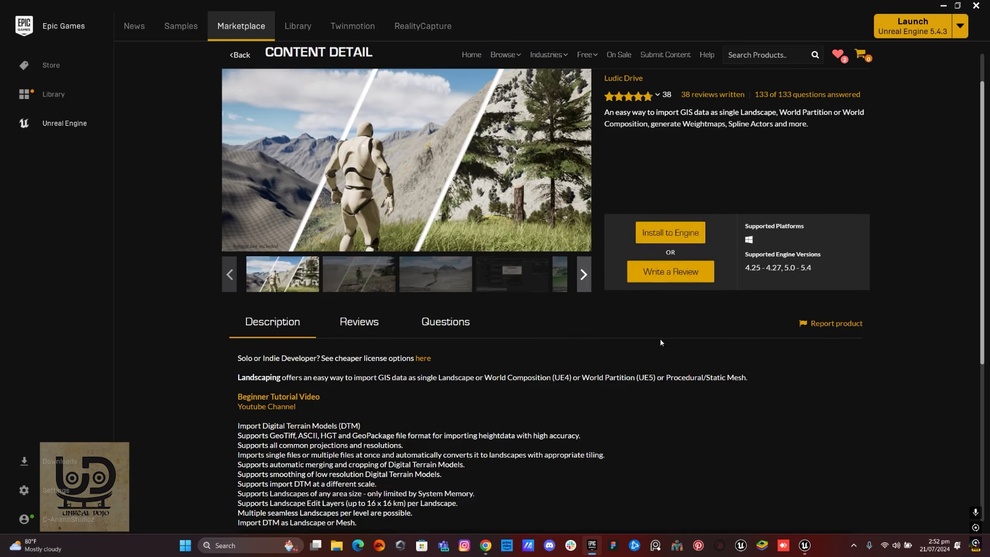
{"action": "scroll", "scroll_direction": "down", "scroll_amount": 3}
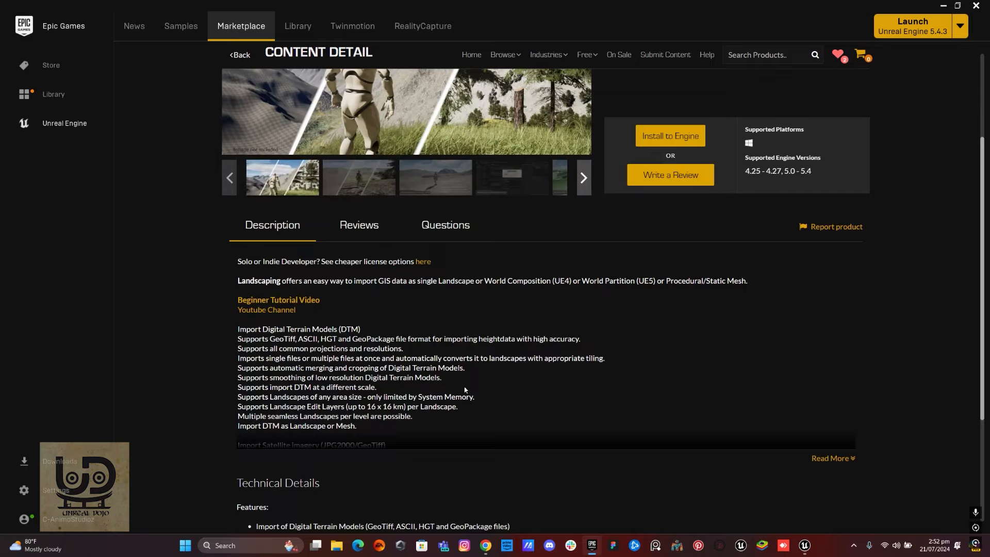
{"action": "mouse_move", "coordinate": [489, 385]}
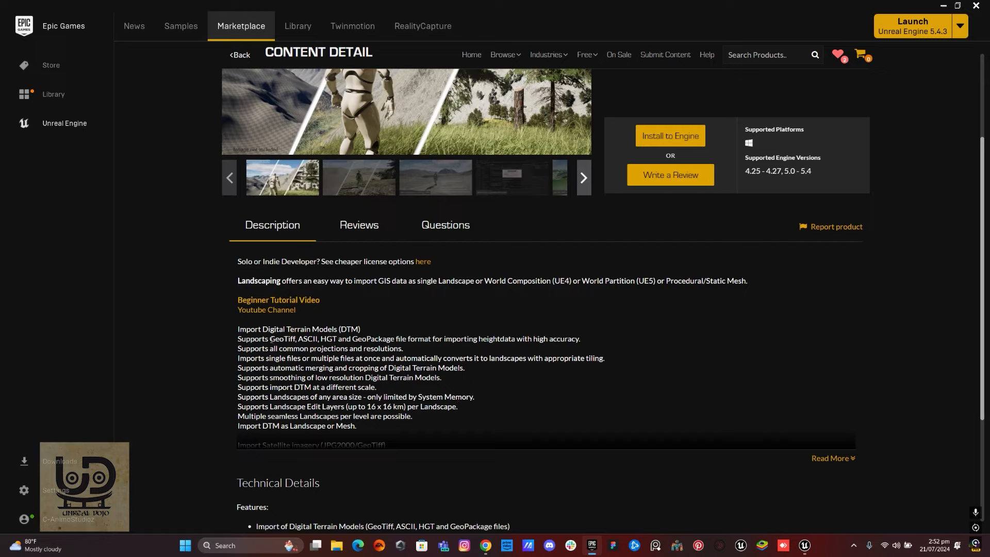
{"action": "left_click_drag", "start_coordinate": [269, 339], "coordinate": [306, 339]}
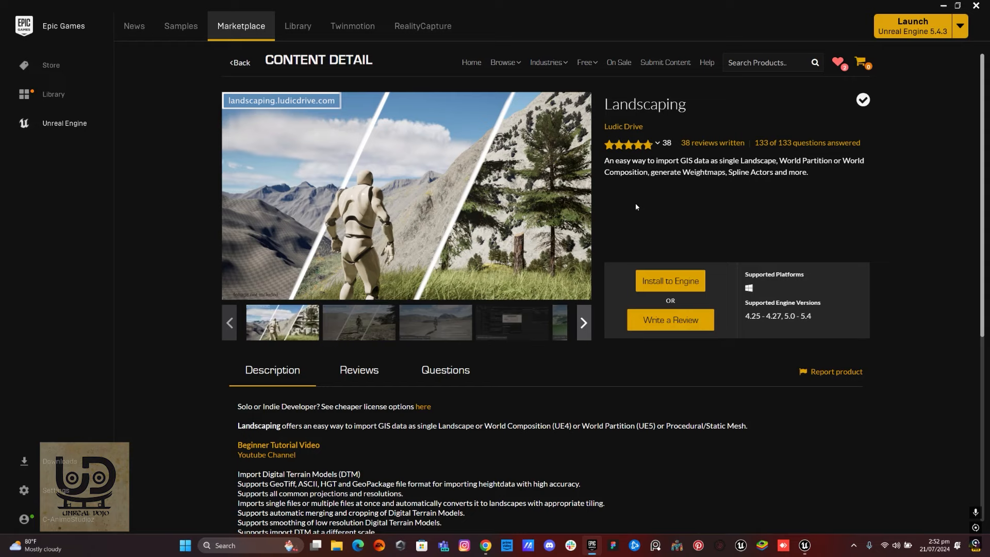
{"action": "mouse_move", "coordinate": [630, 207]}
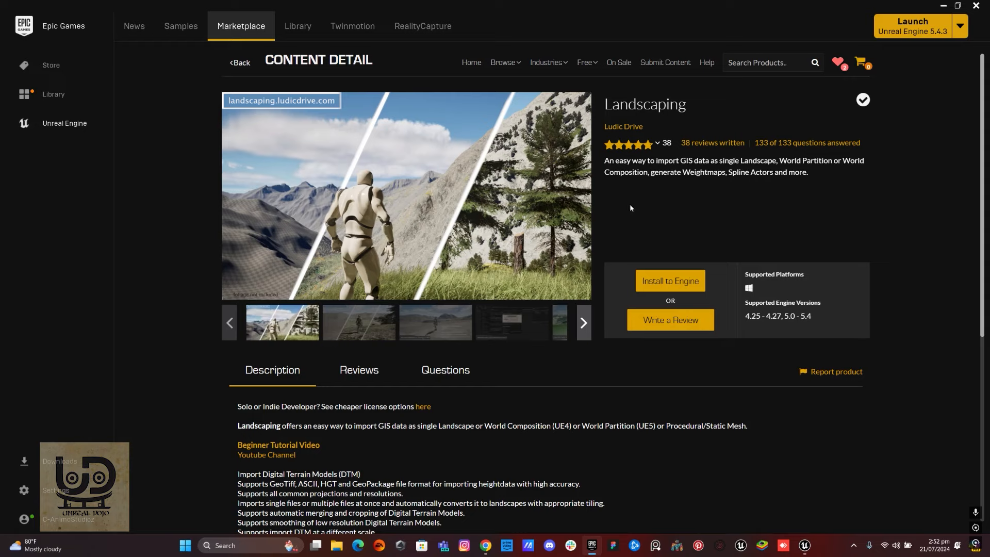
{"action": "mouse_move", "coordinate": [604, 203]}
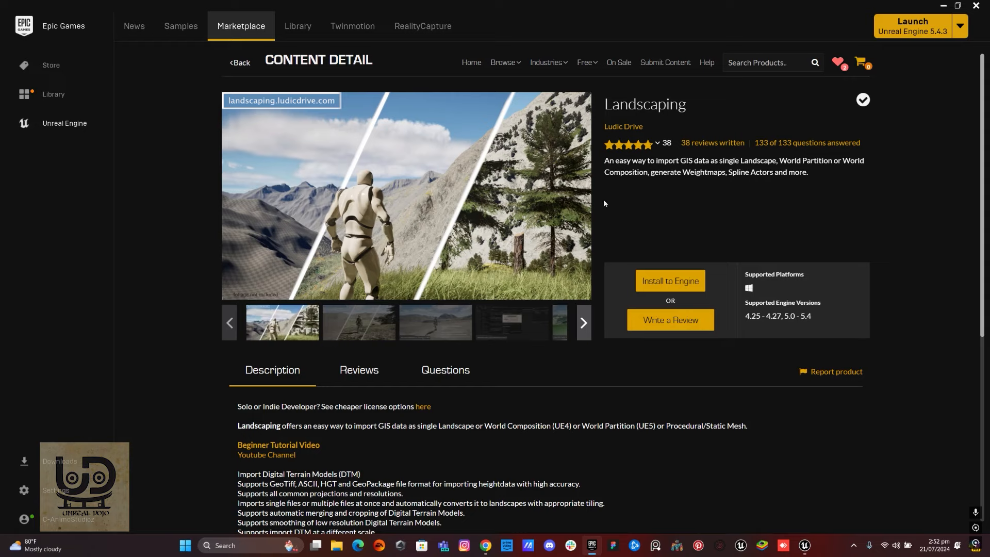
{"action": "mouse_move", "coordinate": [599, 206]}
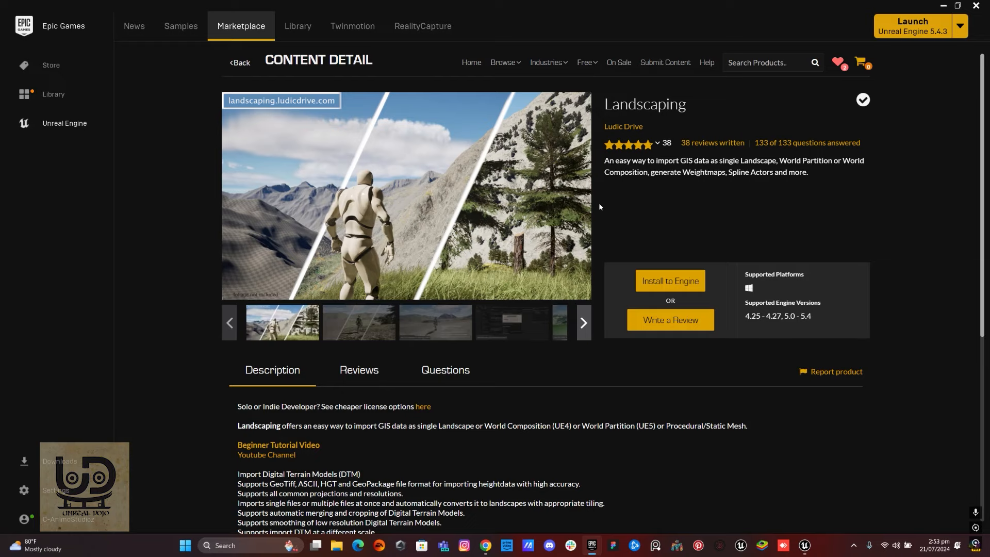
{"action": "mouse_move", "coordinate": [555, 138]}
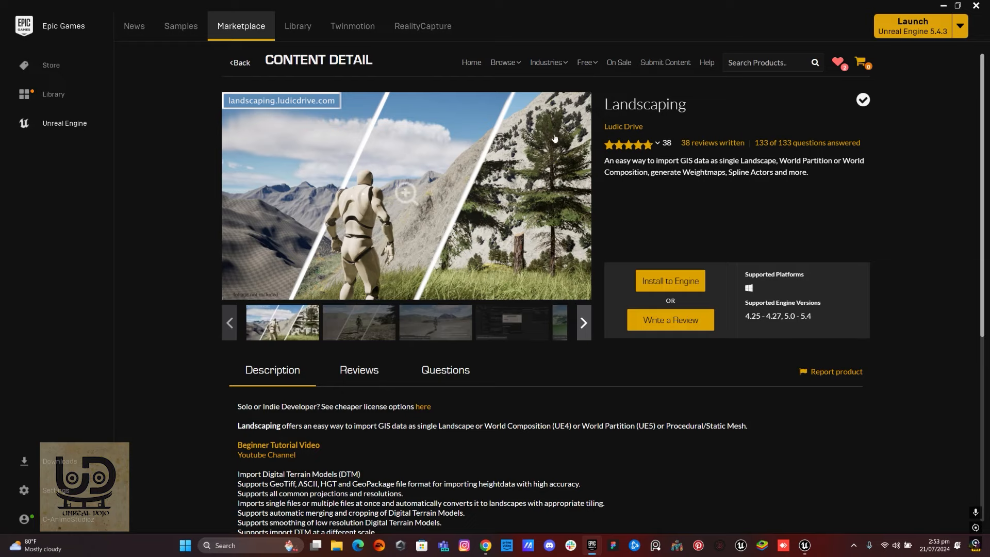
{"action": "mouse_move", "coordinate": [878, 158]}
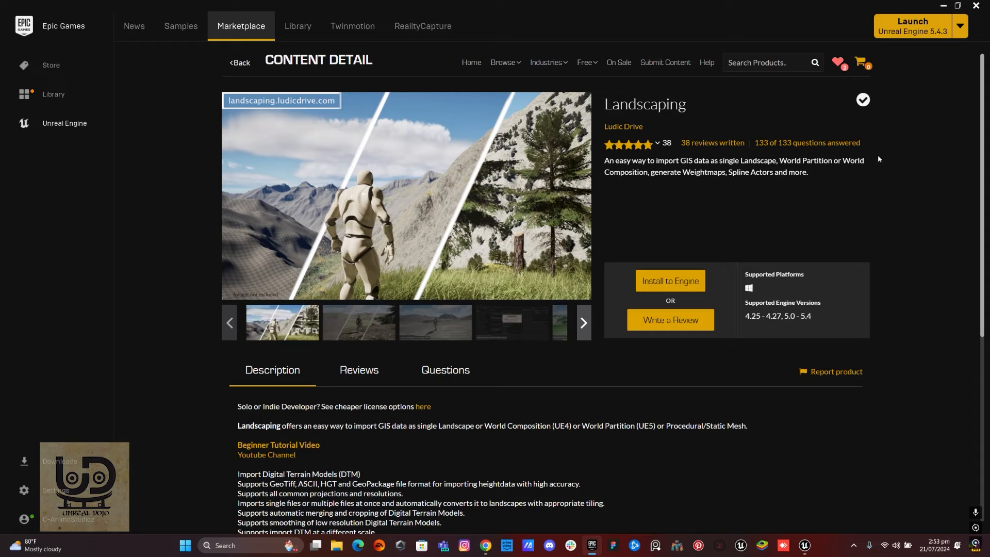
{"action": "mouse_move", "coordinate": [768, 199]}
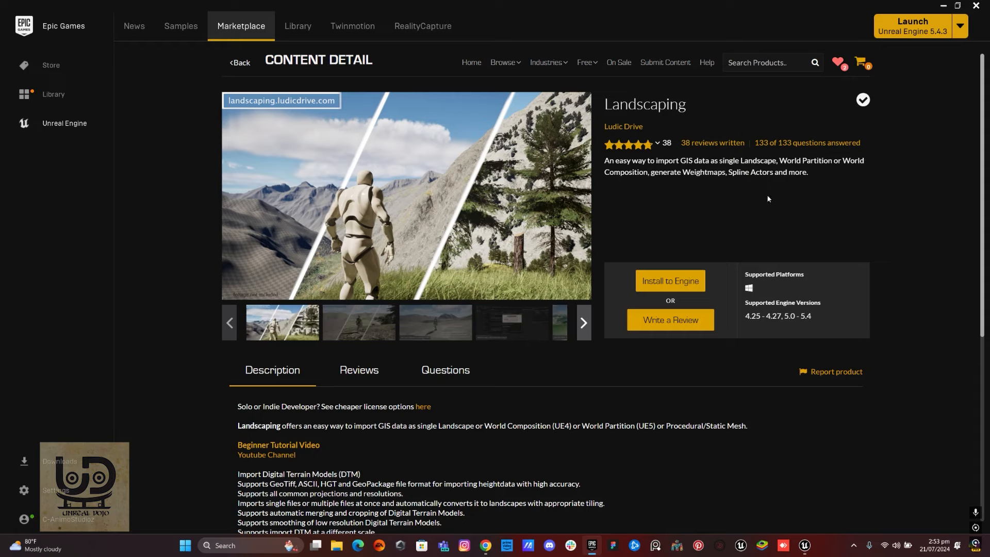
{"action": "mouse_move", "coordinate": [762, 201]}
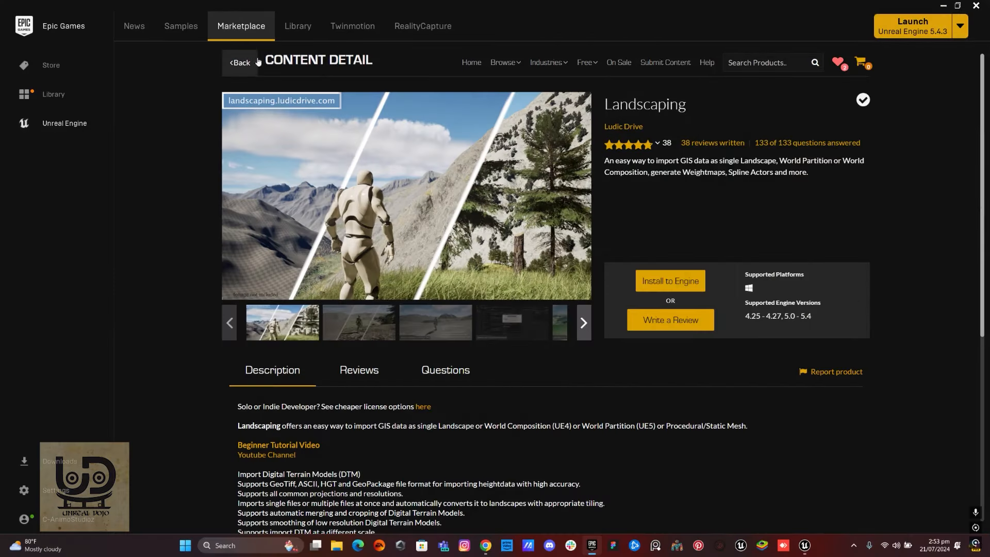
{"action": "mouse_move", "coordinate": [671, 280]}
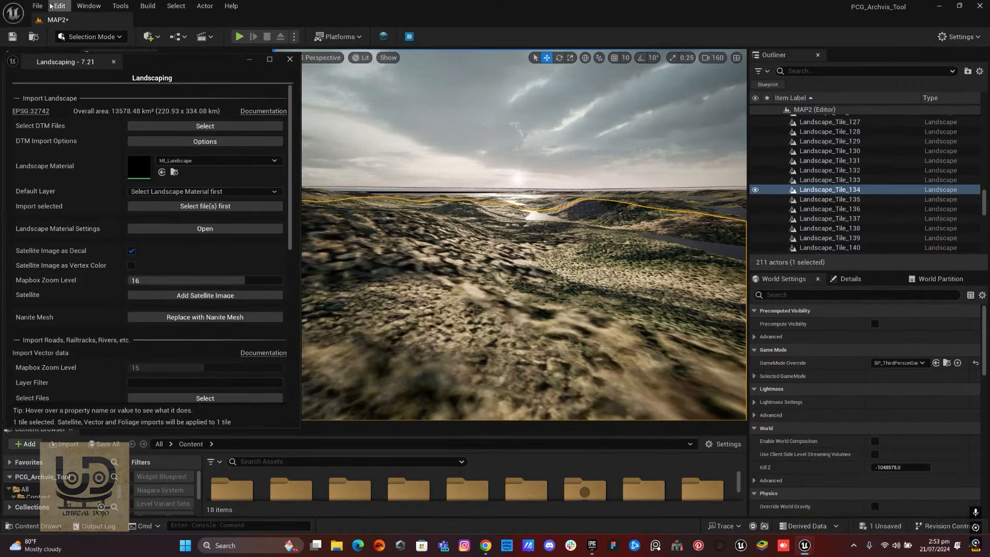
{"action": "left_click", "coordinate": [59, 7]}
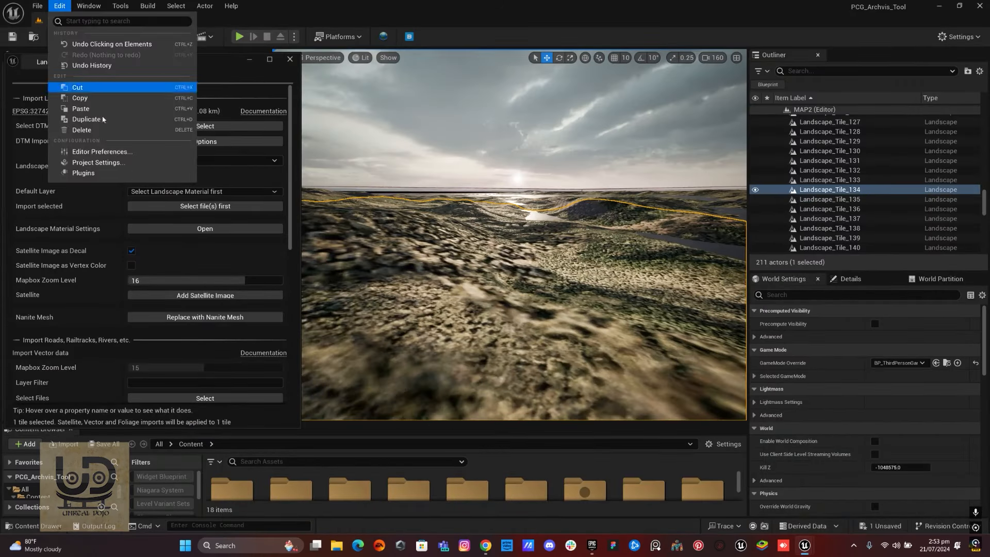
{"action": "left_click", "coordinate": [83, 176]}
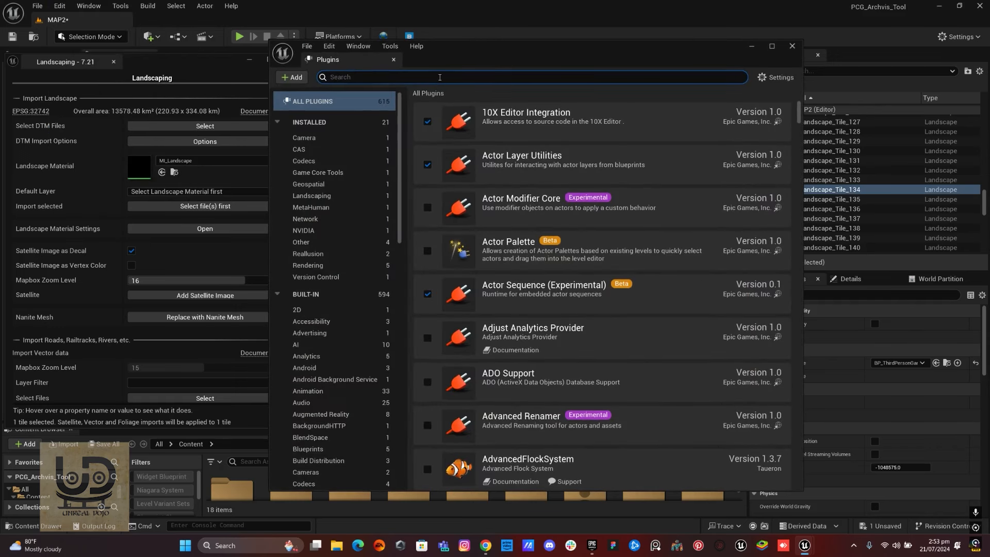
{"action": "type", "text": "lands"}
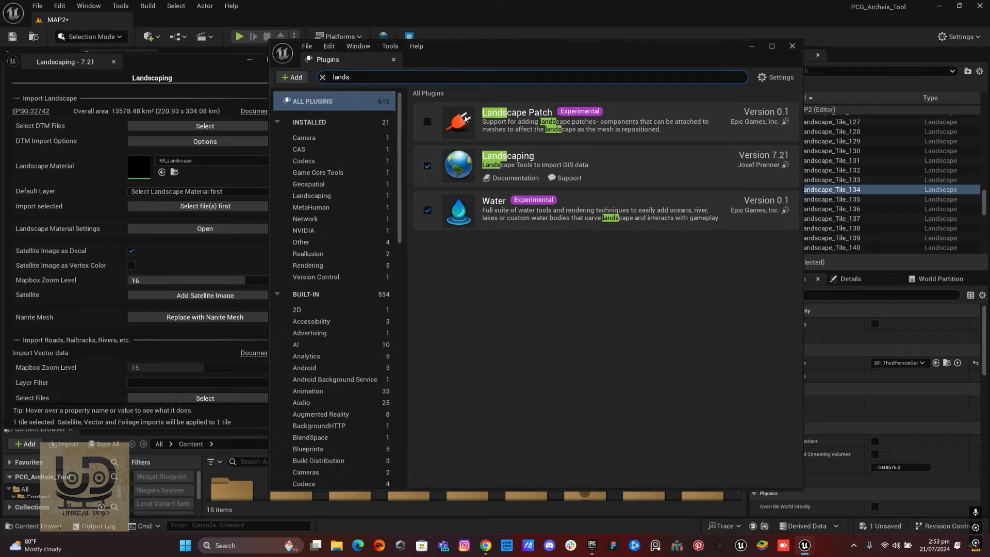
{"action": "left_click", "coordinate": [60, 7]}
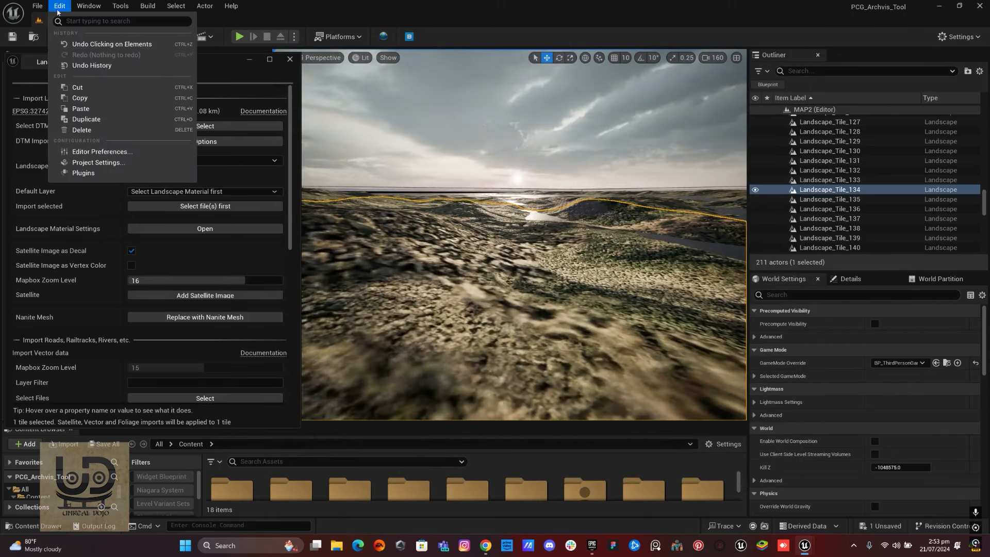
{"action": "mouse_move", "coordinate": [98, 162]}
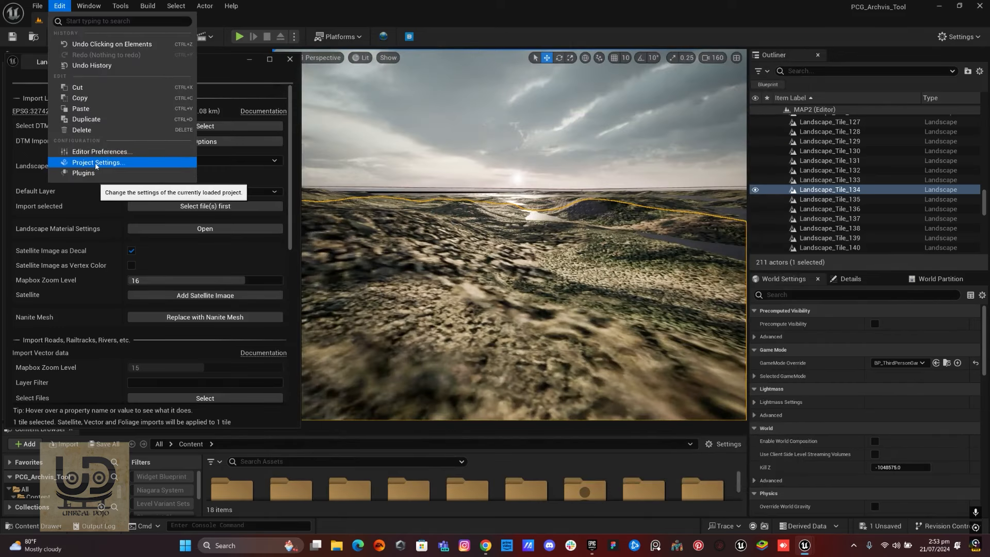
Step: In Project Settings > Plugins > Landscaping, set Projection Mode to the import file's CRS / EPSG:3857
{"action": "left_click", "coordinate": [96, 163]}
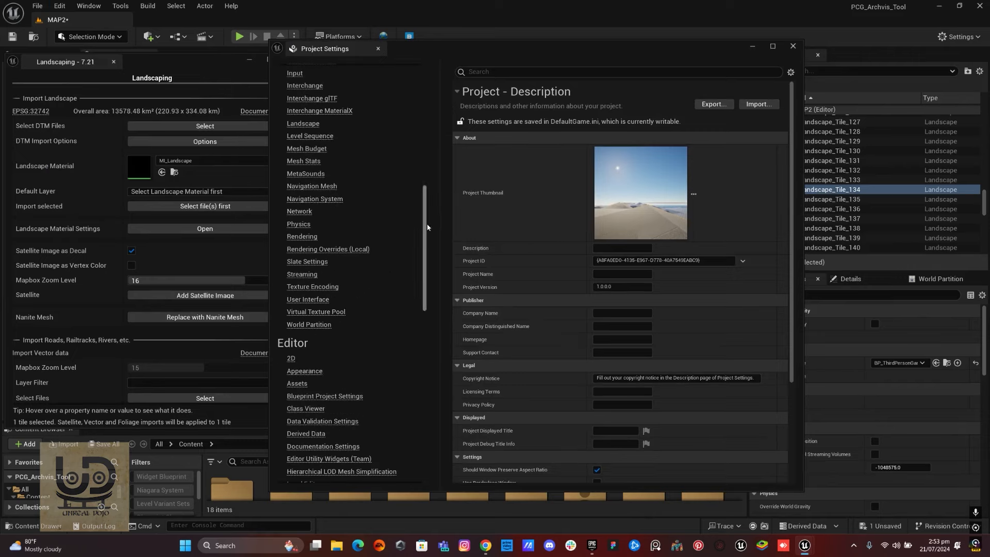
{"action": "scroll", "scroll_direction": "down", "scroll_amount": 3}
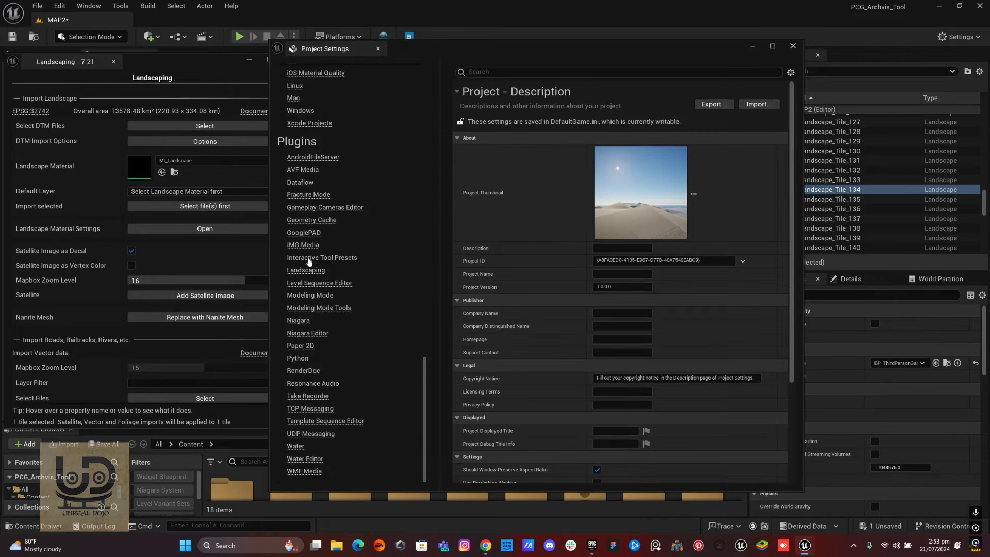
{"action": "left_click", "coordinate": [306, 270]}
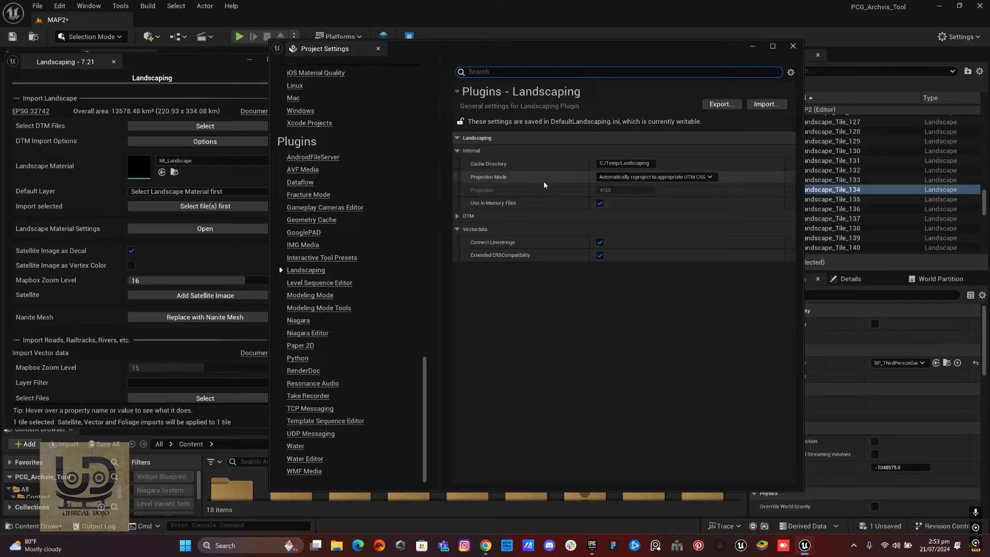
{"action": "left_click", "coordinate": [656, 177]}
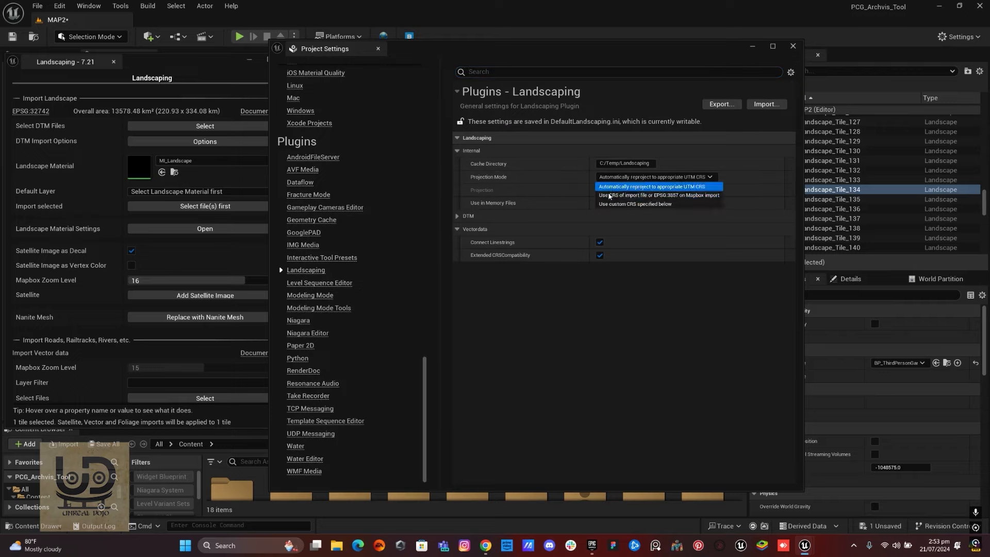
{"action": "mouse_move", "coordinate": [660, 195]}
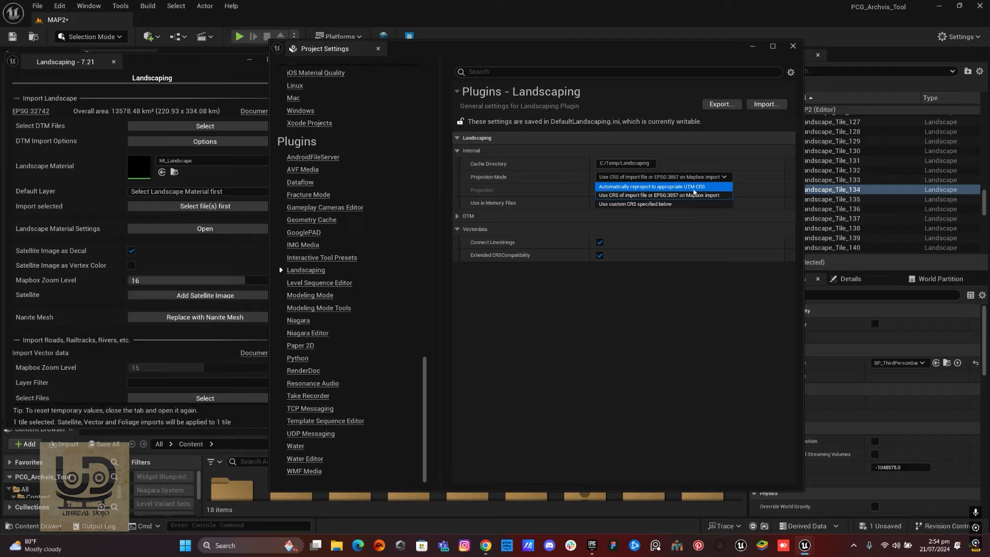
{"action": "left_click", "coordinate": [652, 187]}
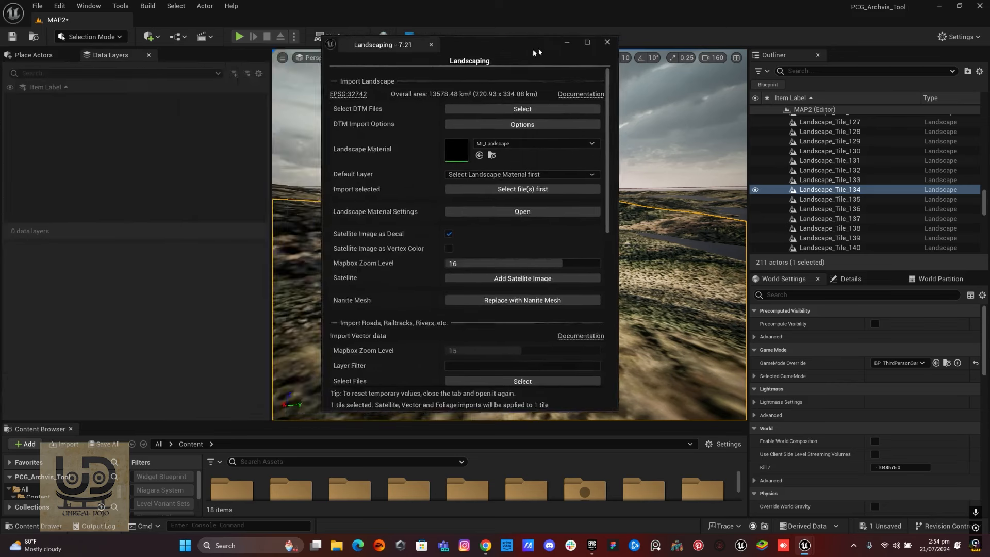
{"action": "left_click", "coordinate": [522, 125]}
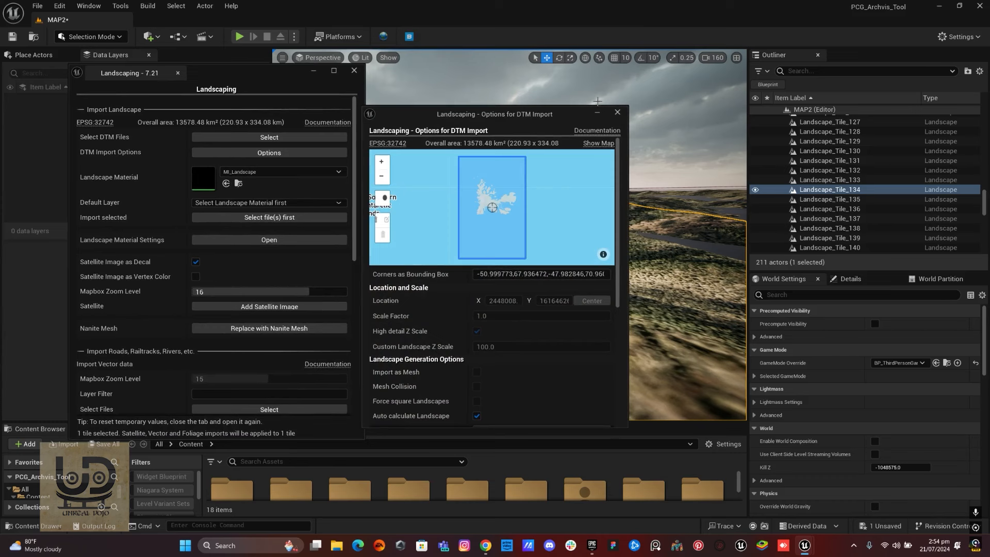
{"action": "left_click", "coordinate": [617, 111]}
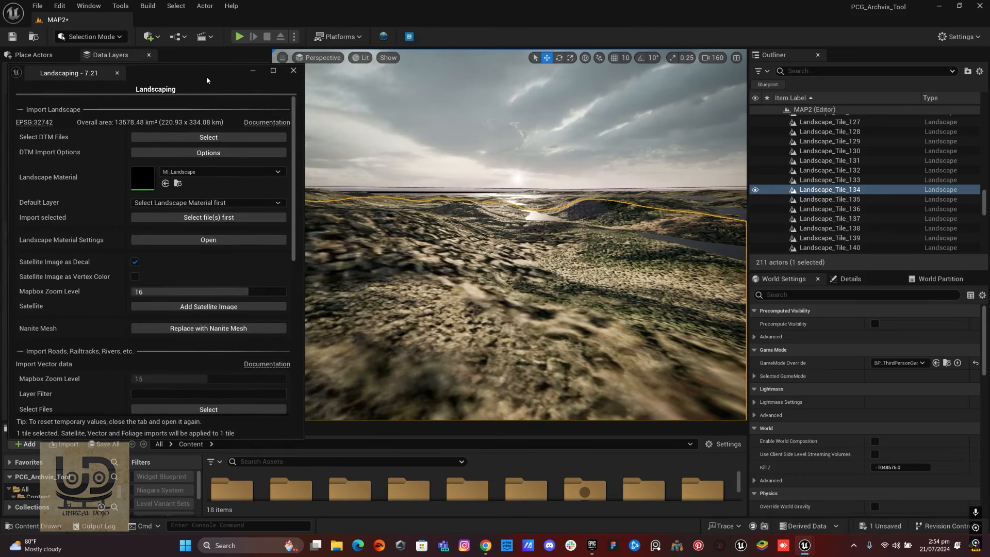
{"action": "mouse_move", "coordinate": [485, 545]}
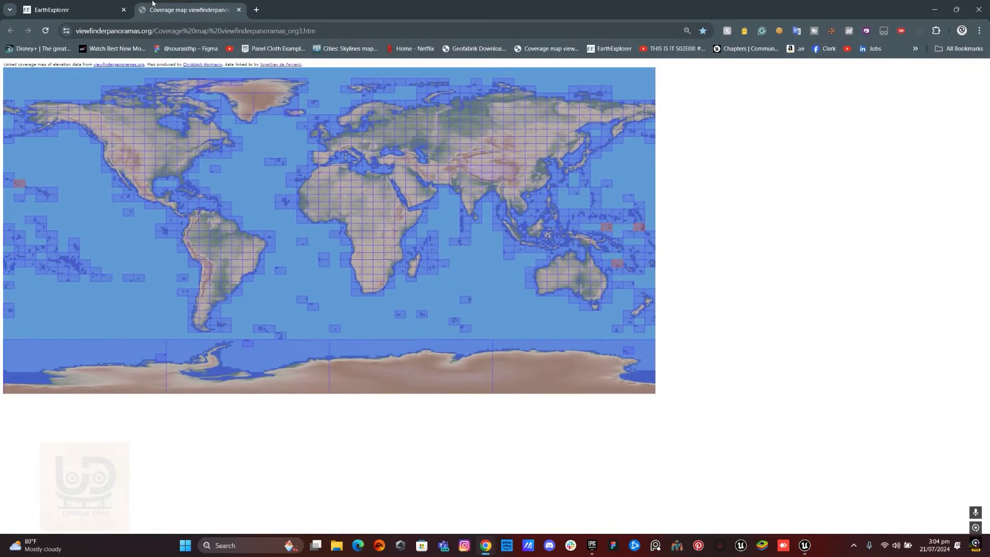
{"action": "left_click", "coordinate": [60, 10]}
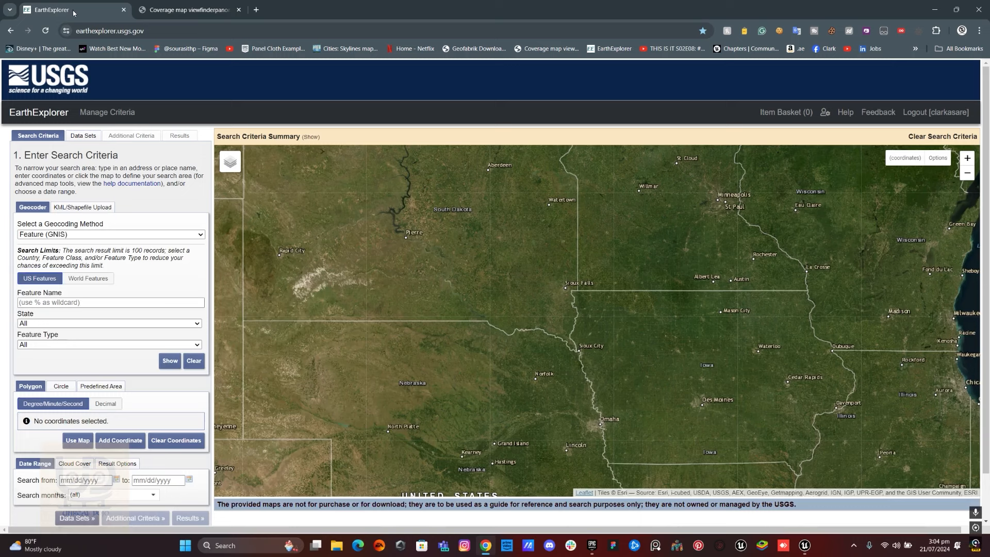
{"action": "mouse_move", "coordinate": [73, 12]}
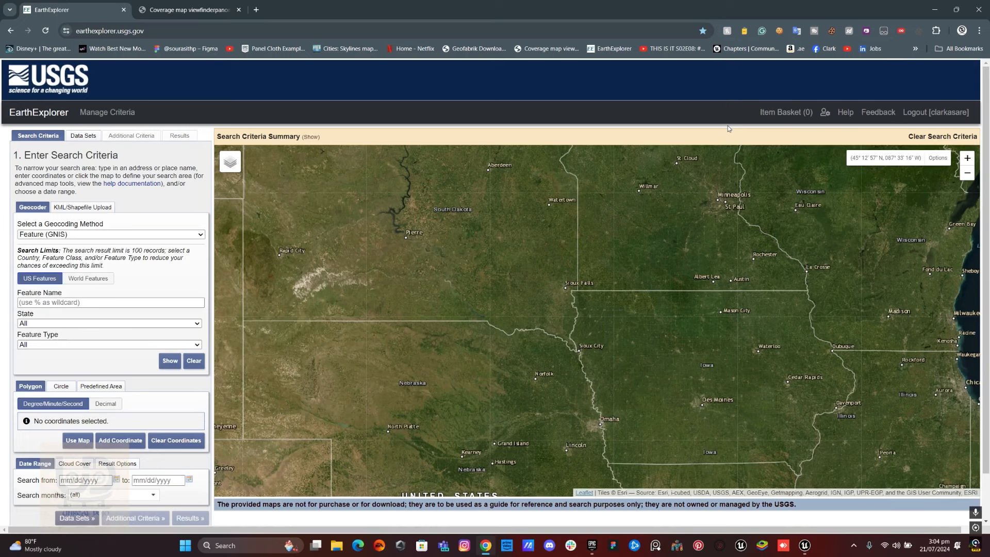
{"action": "left_click", "coordinate": [187, 9]}
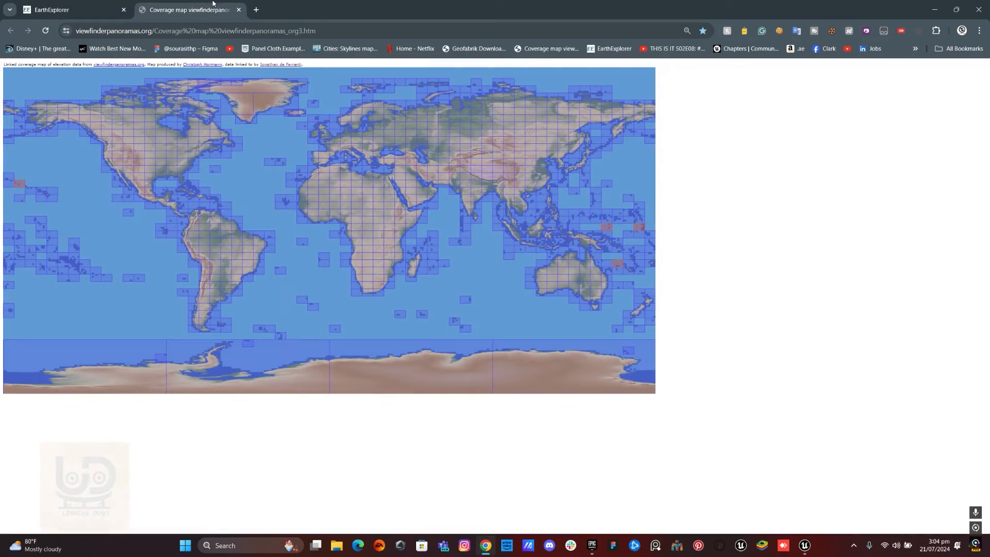
{"action": "mouse_move", "coordinate": [84, 63]}
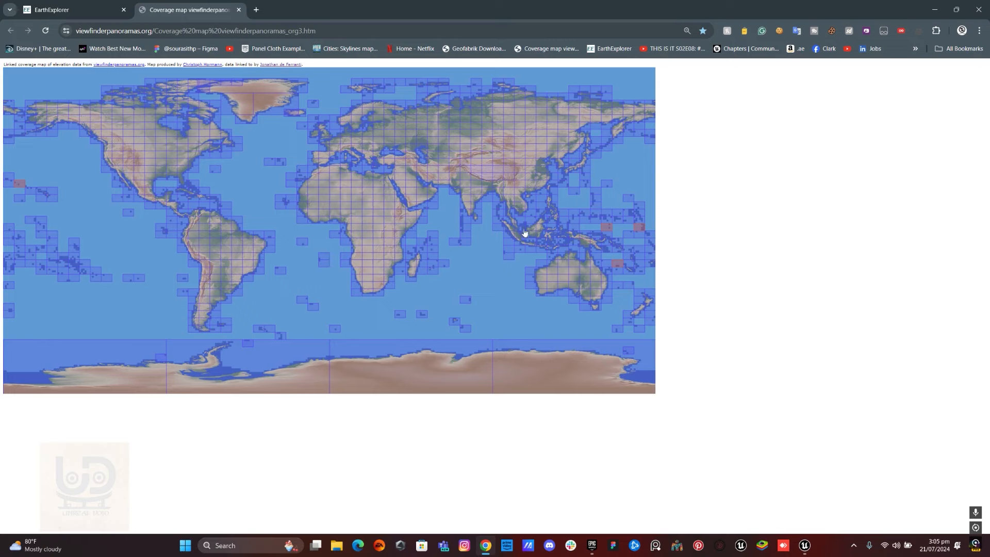
{"action": "mouse_move", "coordinate": [479, 254]}
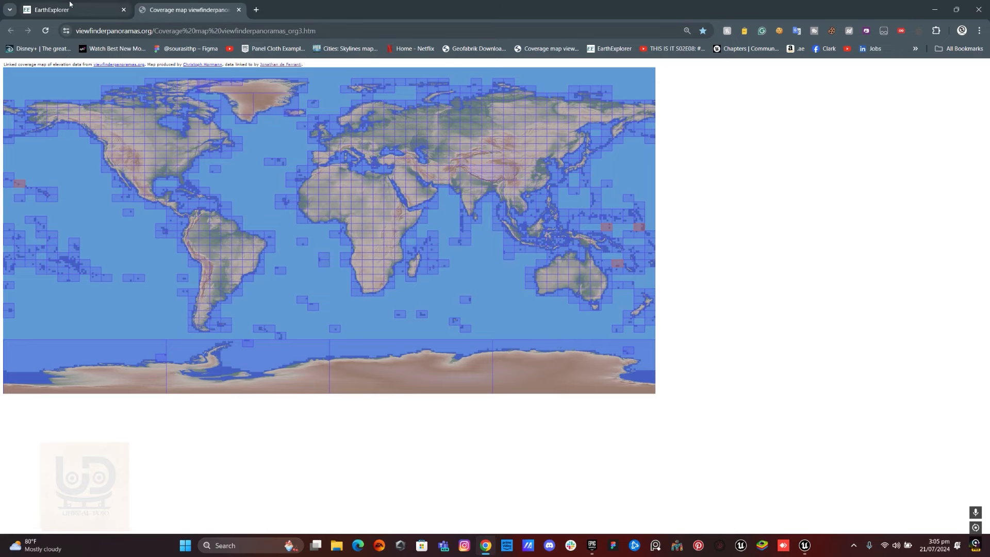
Step: Pan and zoom the EarthExplorer search map until Mauritius is centred
{"action": "left_click", "coordinate": [63, 9]}
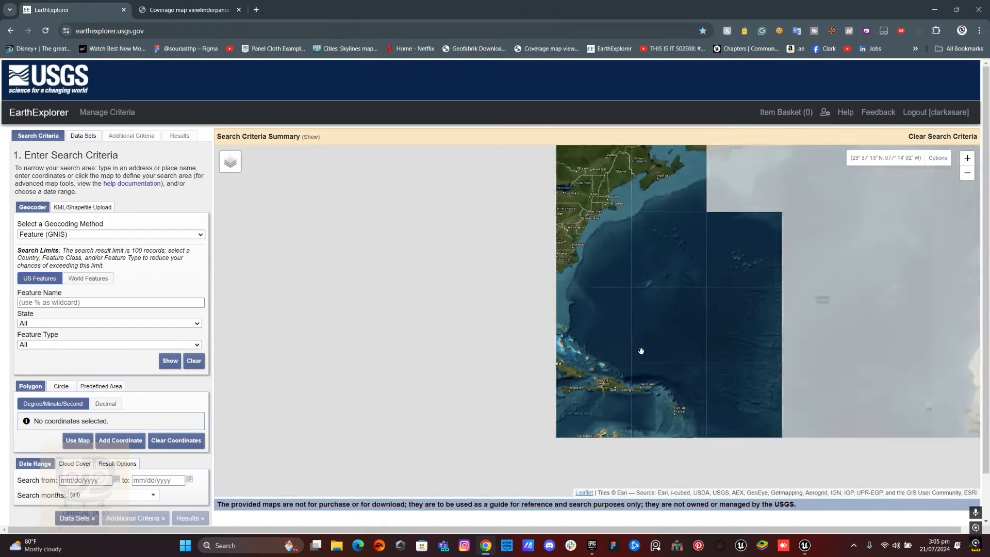
{"action": "left_click_drag", "start_coordinate": [641, 350], "coordinate": [479, 383]}
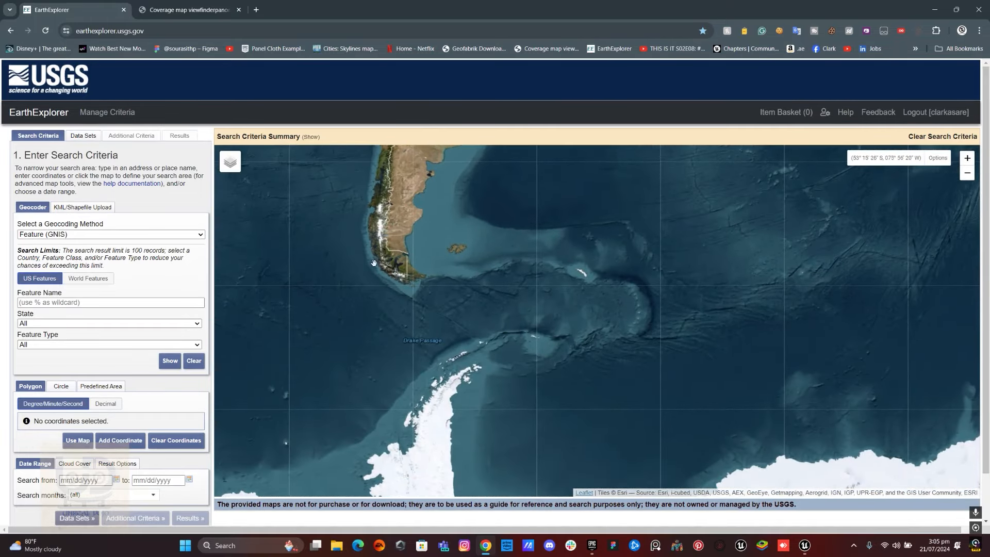
{"action": "scroll", "scroll_direction": "down", "scroll_amount": 3}
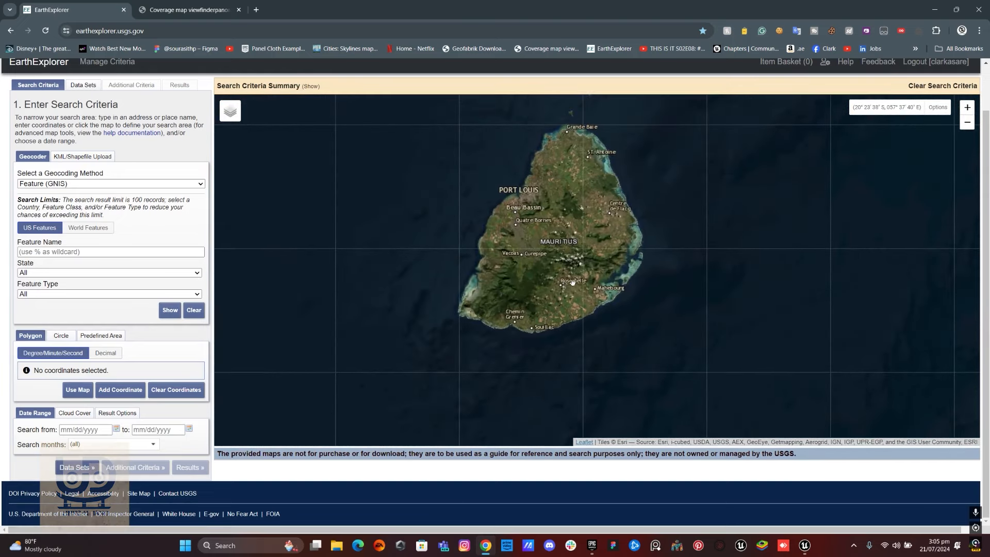
{"action": "left_click_drag", "start_coordinate": [572, 281], "coordinate": [550, 226]}
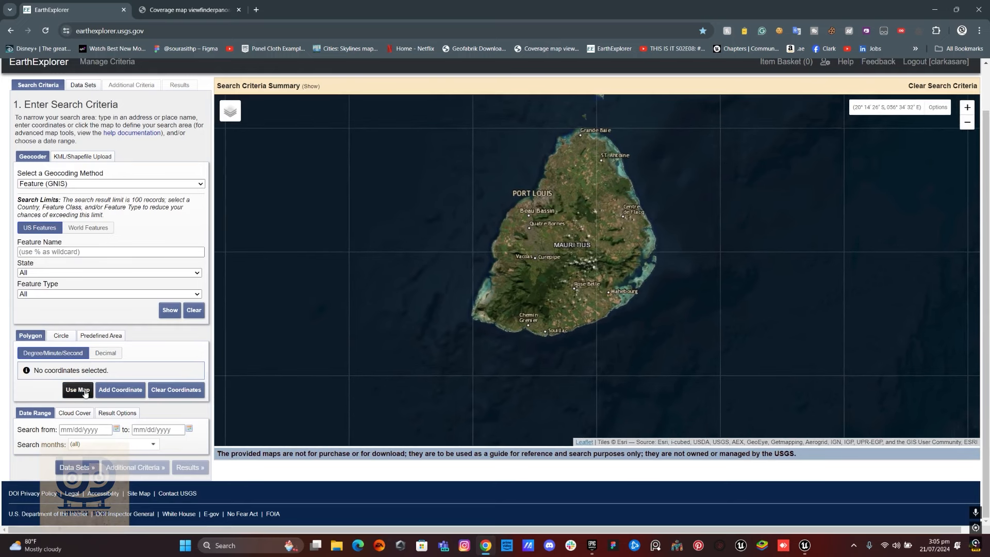
Step: Create a polygon from the map view and drag its four corners to enclose Mauritius
{"action": "left_click", "coordinate": [77, 390]}
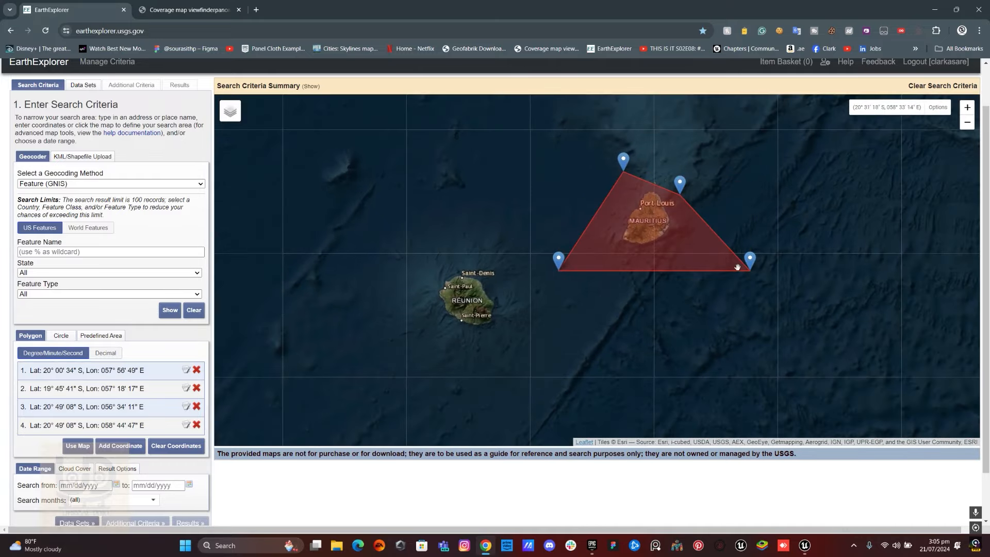
{"action": "left_click_drag", "start_coordinate": [750, 259], "coordinate": [669, 252]}
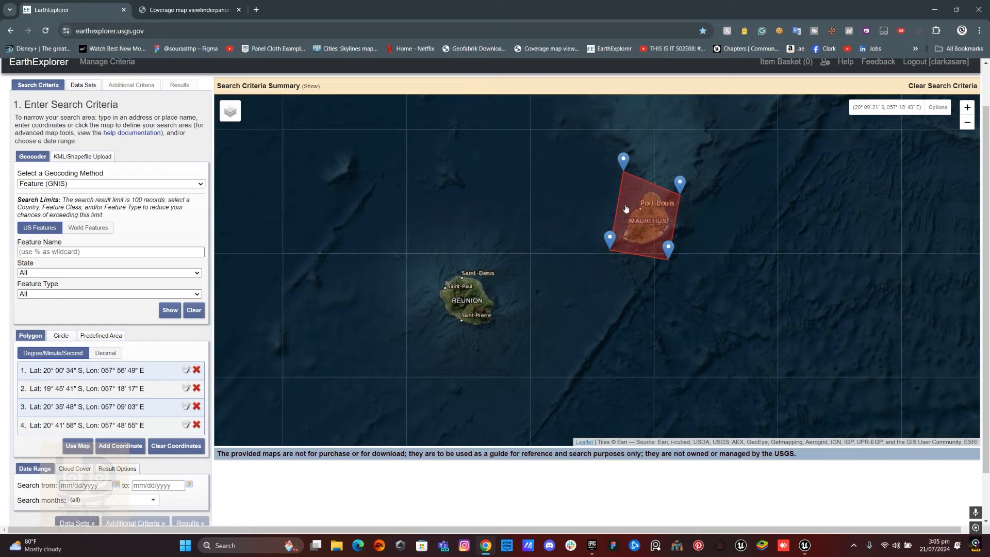
{"action": "left_click_drag", "start_coordinate": [623, 159], "coordinate": [636, 172]}
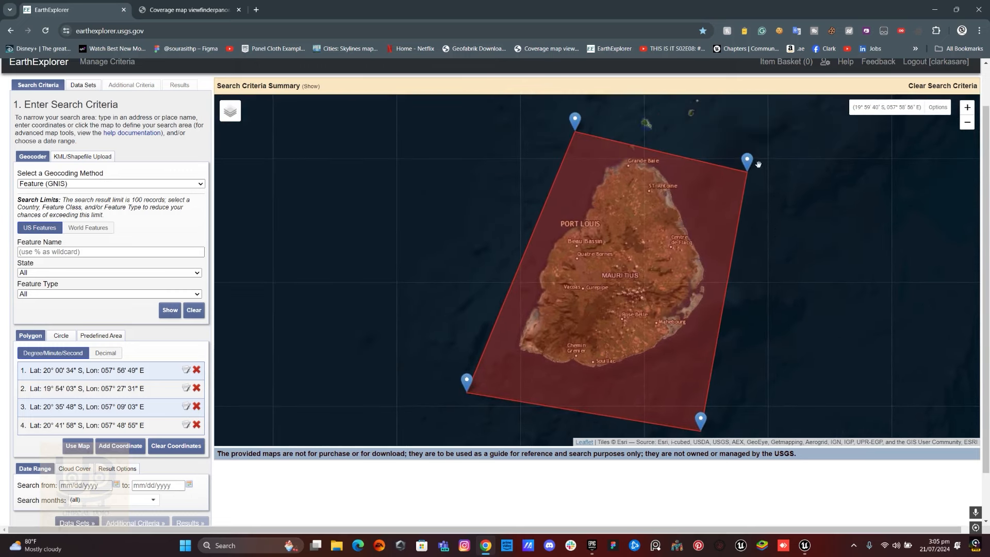
{"action": "left_click_drag", "start_coordinate": [747, 159], "coordinate": [728, 137]}
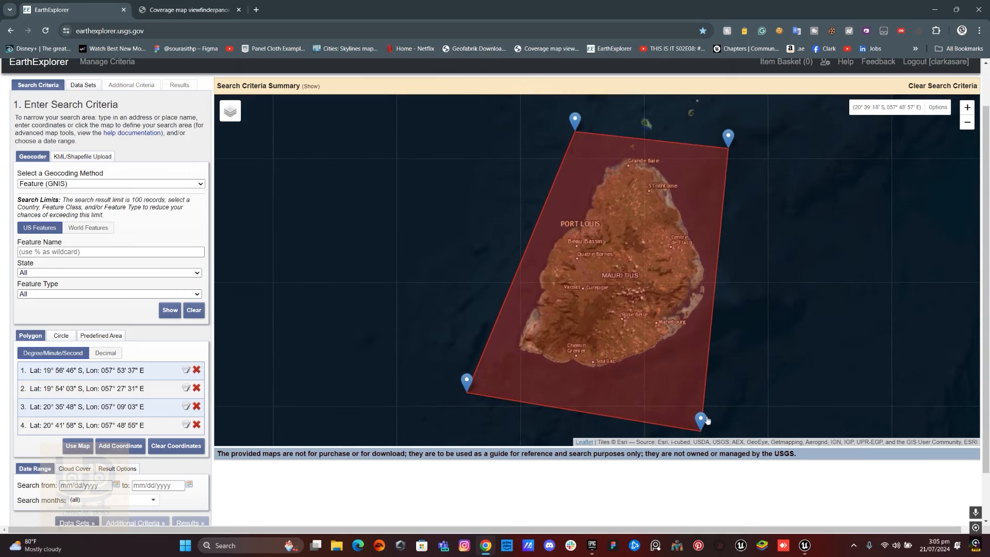
{"action": "left_click_drag", "start_coordinate": [702, 419], "coordinate": [694, 381]}
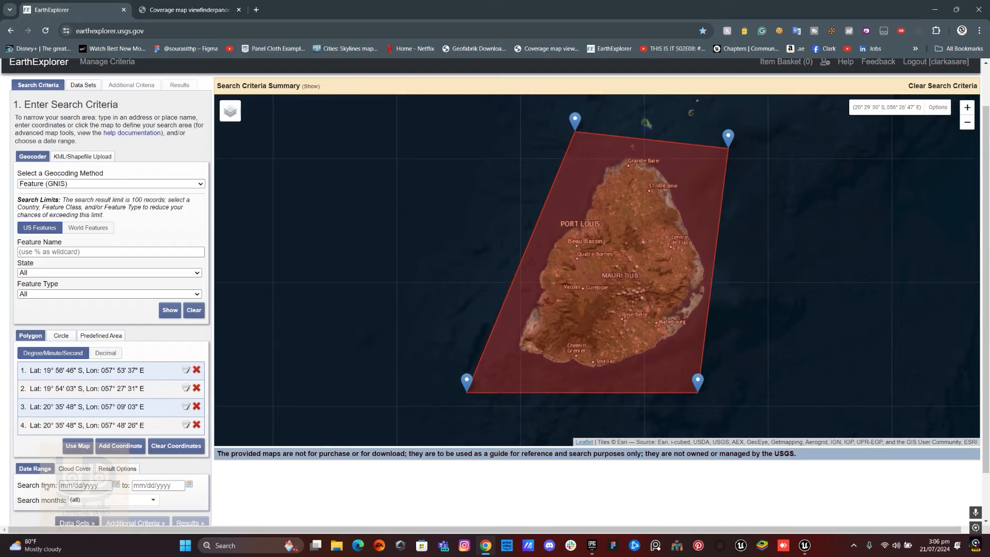
Step: Adjust the Cloud Cover Range slider for the search and continue to Data Sets
{"action": "scroll", "scroll_direction": "down", "scroll_amount": 3}
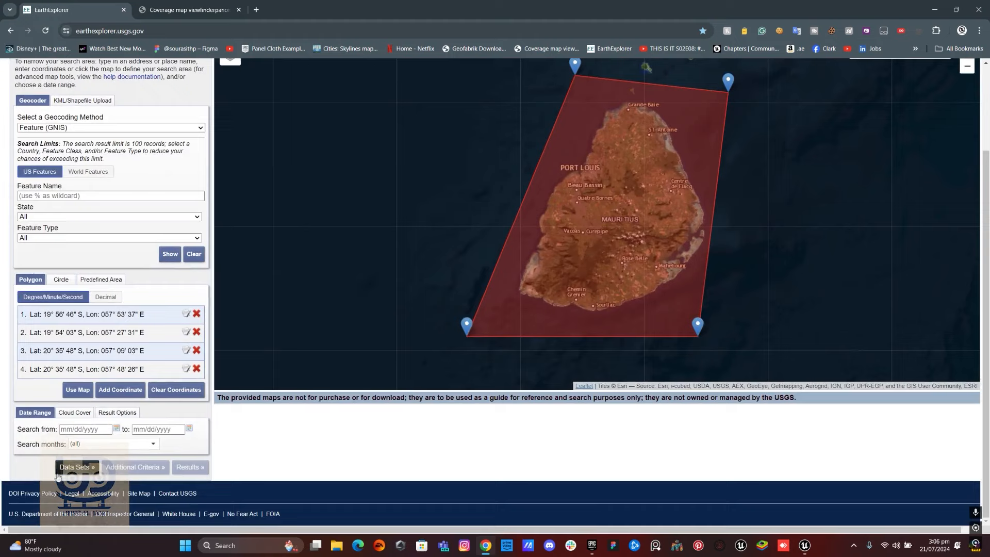
{"action": "left_click", "coordinate": [75, 412]}
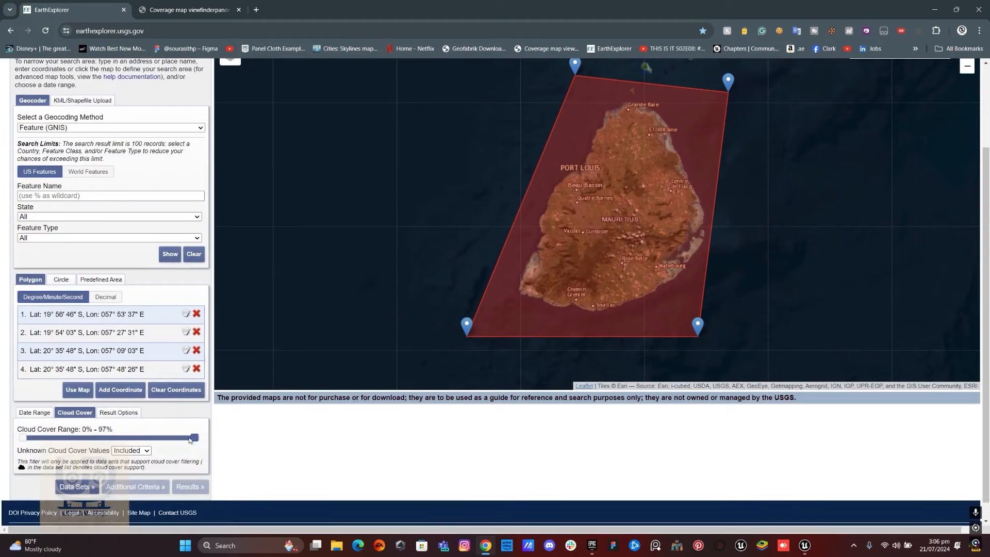
{"action": "left_click_drag", "start_coordinate": [194, 437], "coordinate": [36, 437]}
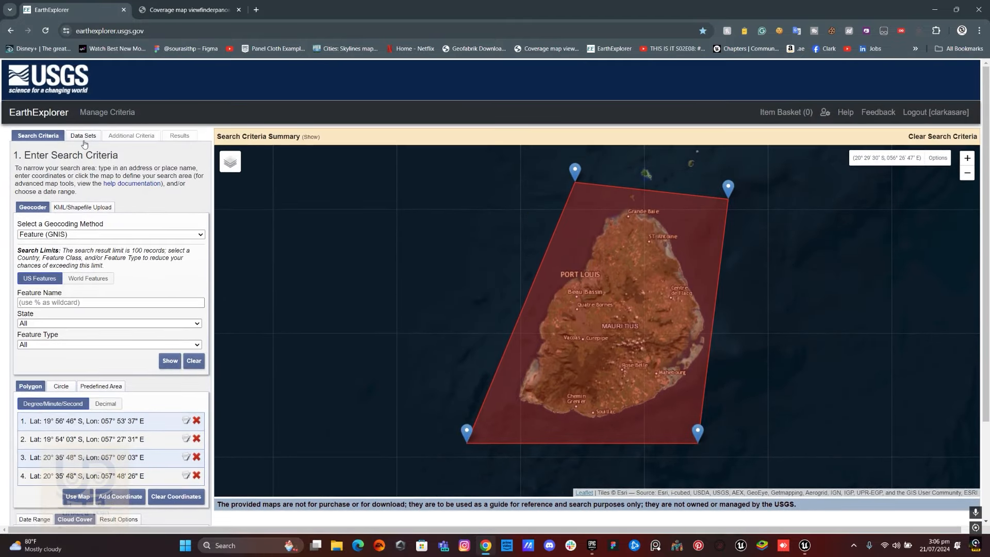
{"action": "scroll", "scroll_direction": "down", "scroll_amount": 3}
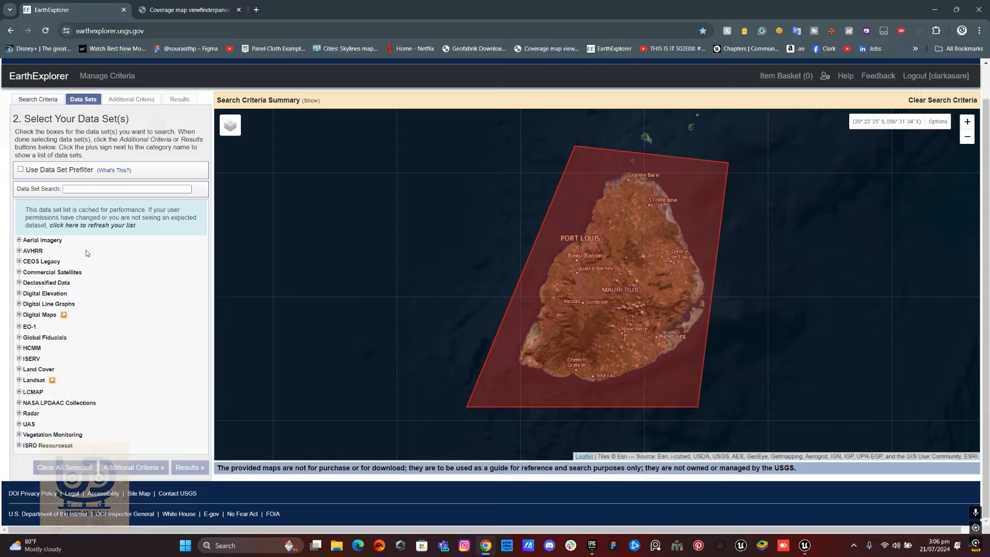
{"action": "mouse_move", "coordinate": [21, 308]}
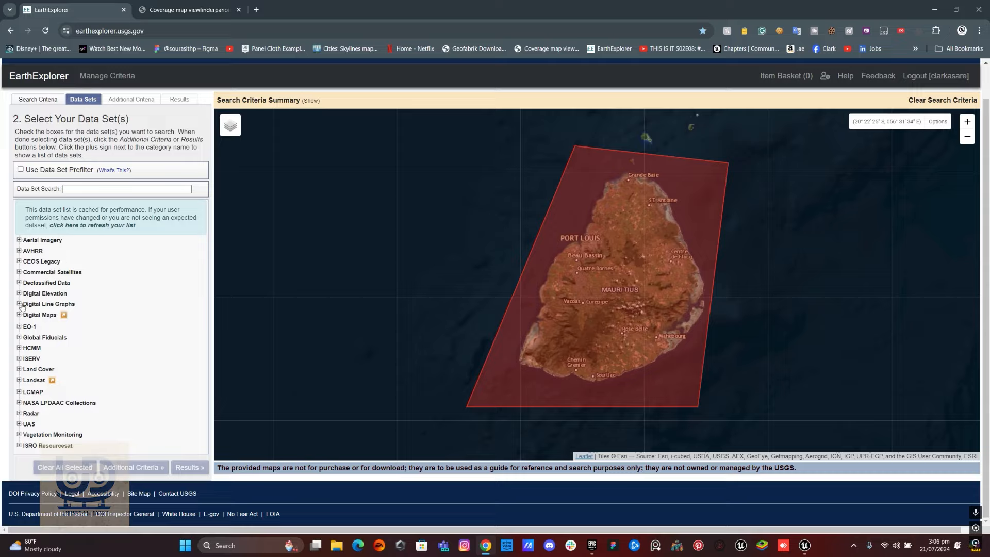
{"action": "mouse_move", "coordinate": [21, 308]}
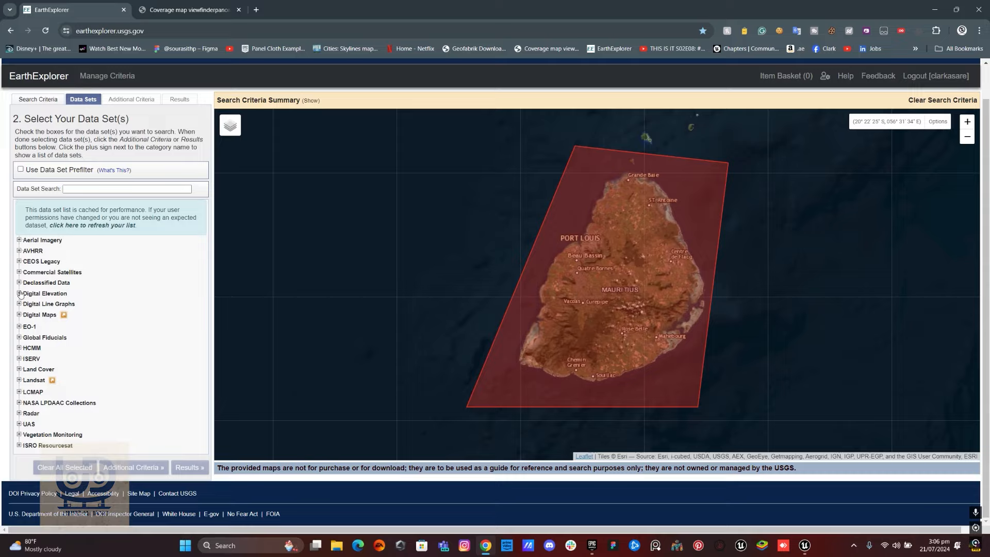
Step: Tick SRTM Void Filled under Digital Elevation > SRTM
{"action": "left_click", "coordinate": [19, 293]}
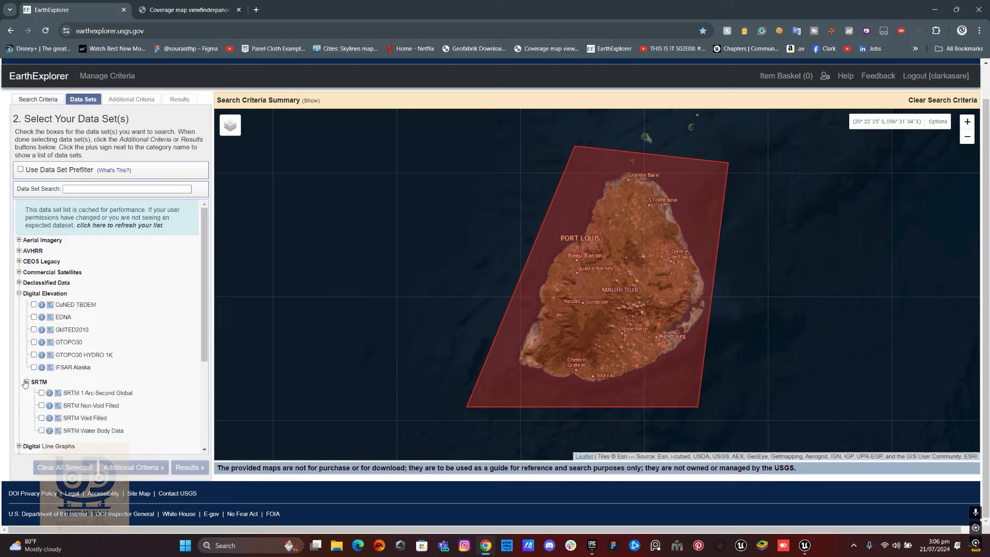
{"action": "scroll", "scroll_direction": "down", "scroll_amount": 3}
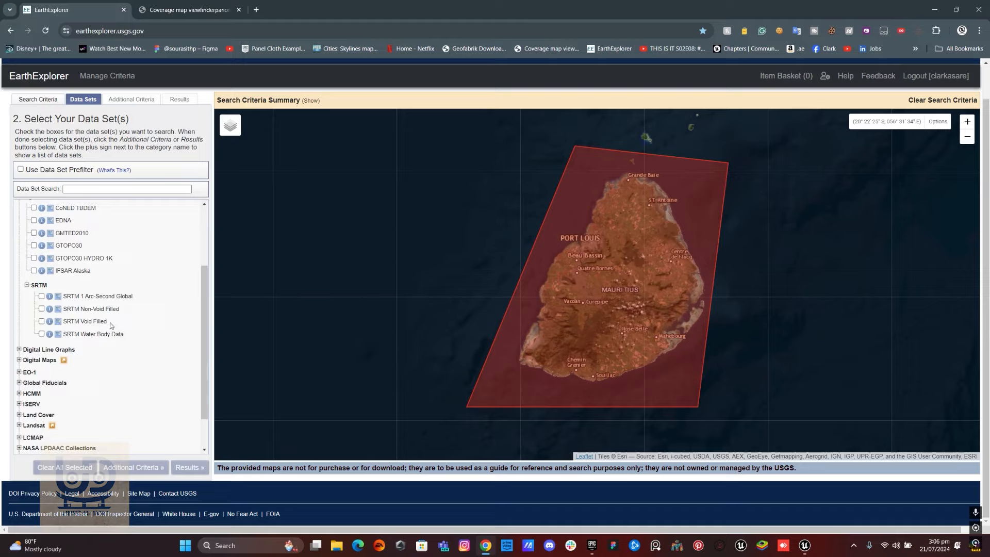
{"action": "left_click", "coordinate": [41, 322]}
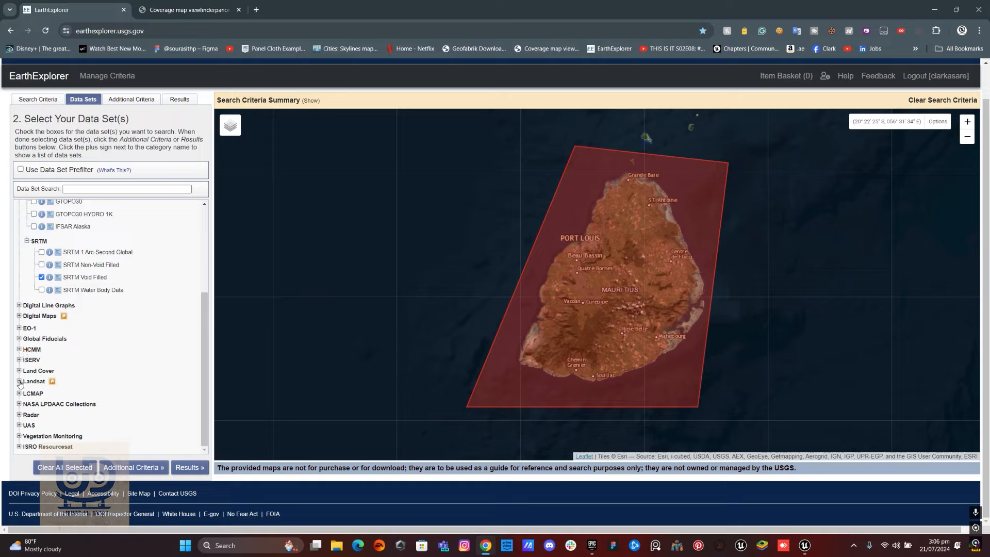
Step: Tick Landsat 8-9 OLI/TIRS C2 L1 under Landsat > Collection 2 Level-1
{"action": "left_click", "coordinate": [19, 381]}
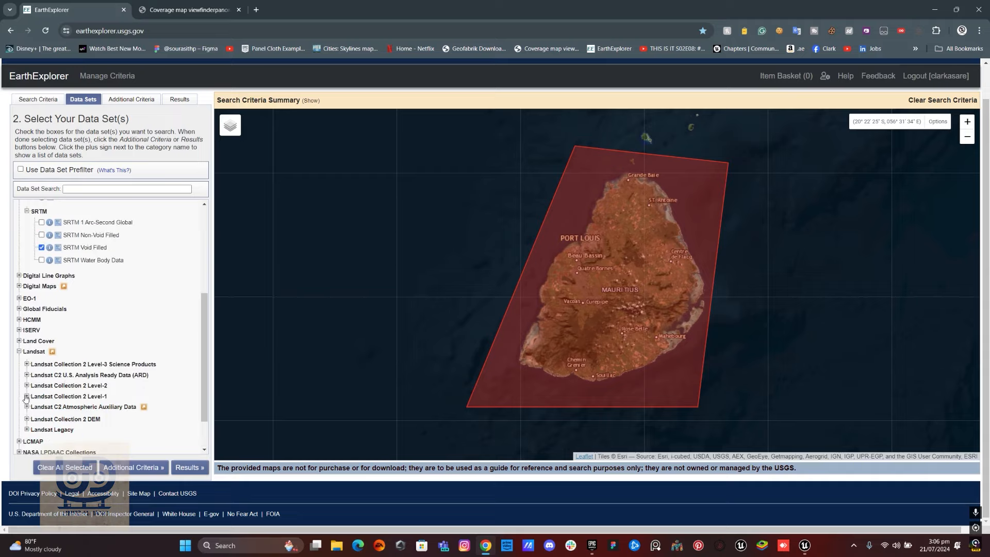
{"action": "left_click", "coordinate": [27, 396]}
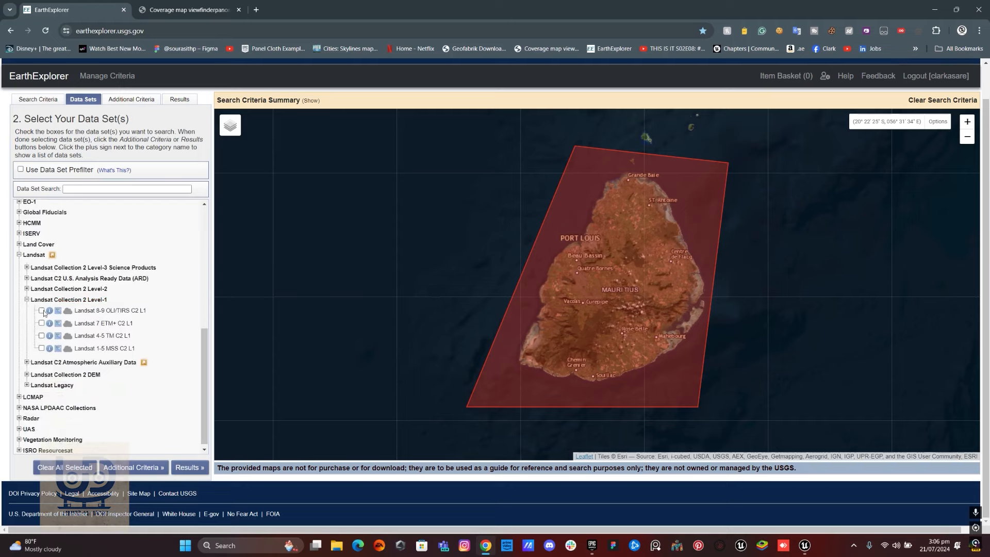
{"action": "left_click", "coordinate": [41, 311]}
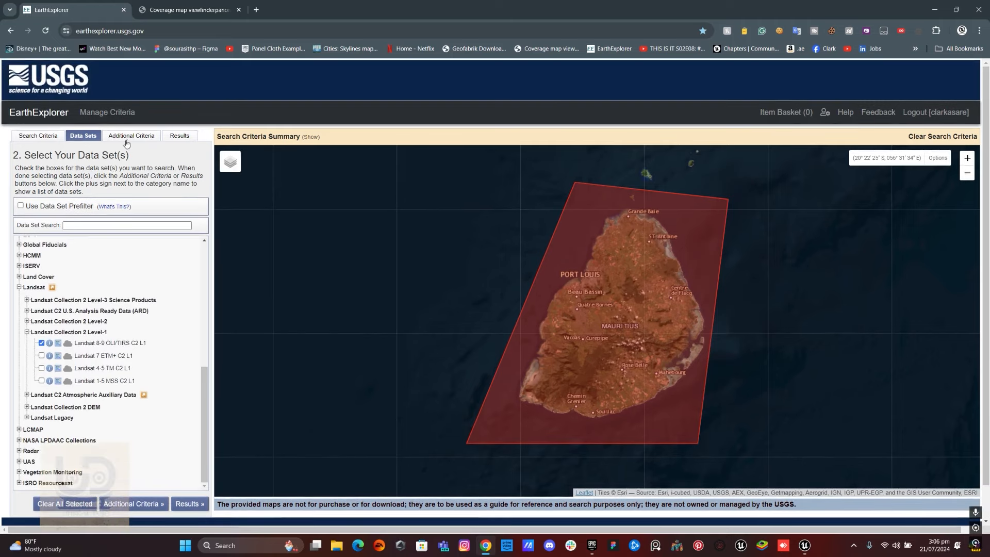
Step: Run the search via Additional Criteria and list results for SRTM Void Filled
{"action": "left_click", "coordinate": [131, 136]}
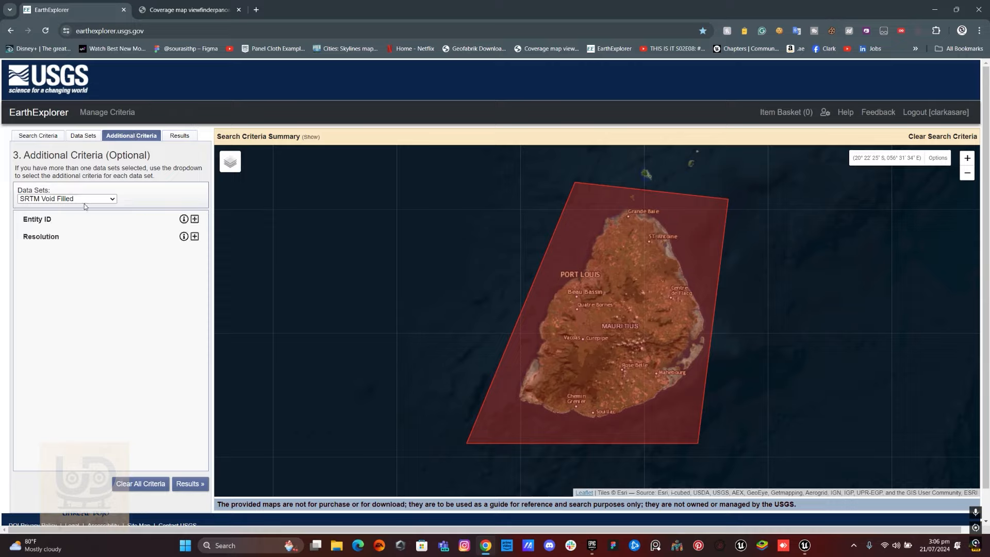
{"action": "left_click", "coordinate": [66, 198]}
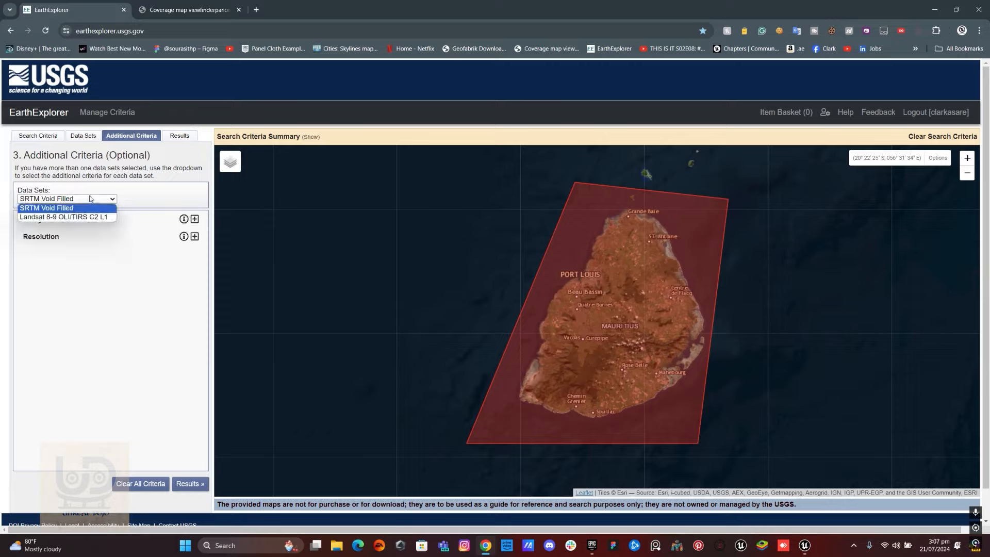
{"action": "left_click", "coordinate": [45, 207]}
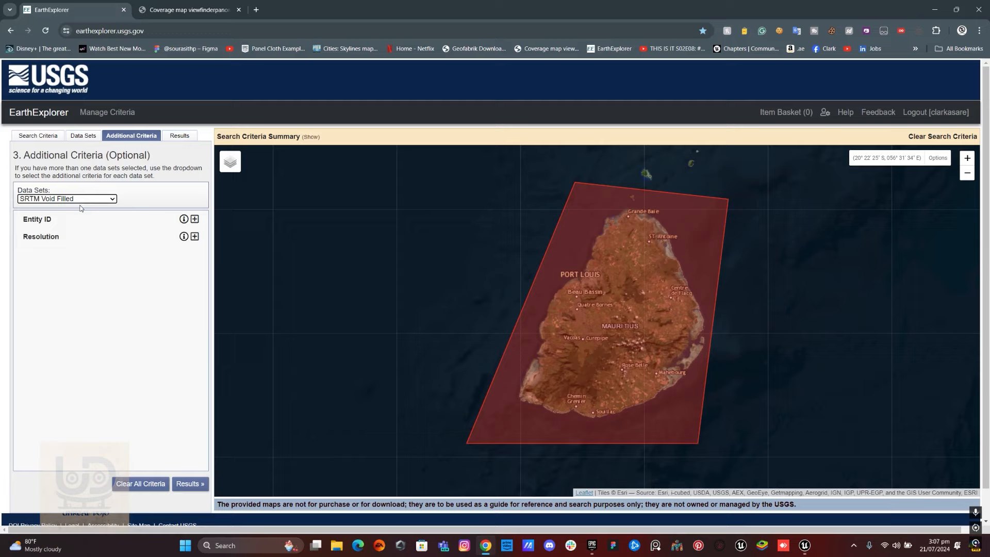
{"action": "left_click", "coordinate": [190, 483]}
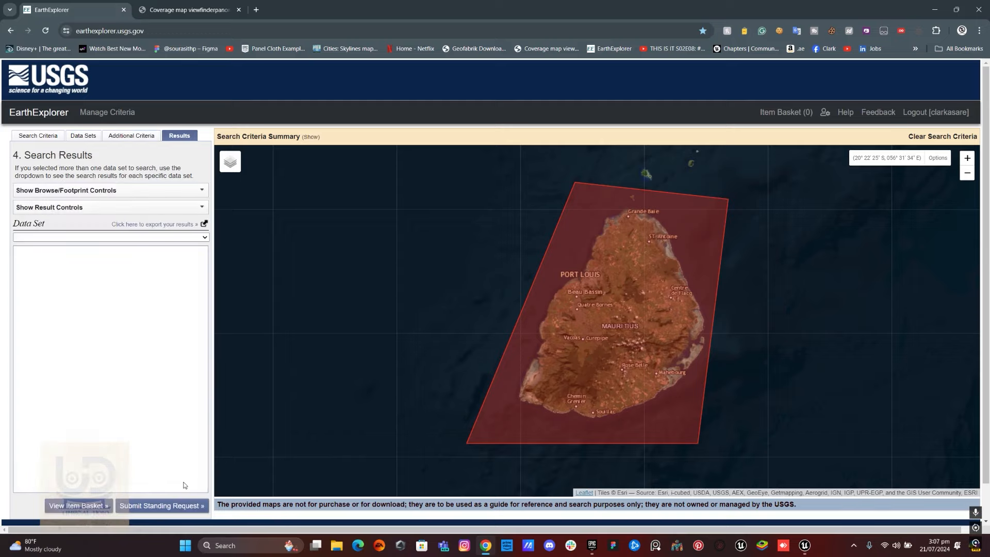
{"action": "left_click", "coordinate": [109, 238]}
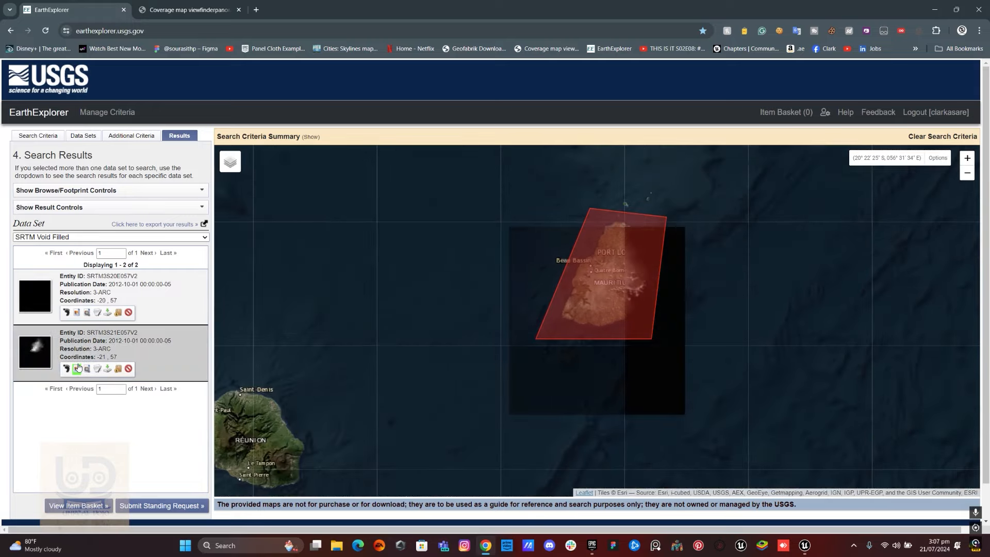
Step: Toggle the second SRTM tile's browse overlay onto the Mauritius map
{"action": "left_click", "coordinate": [75, 369]}
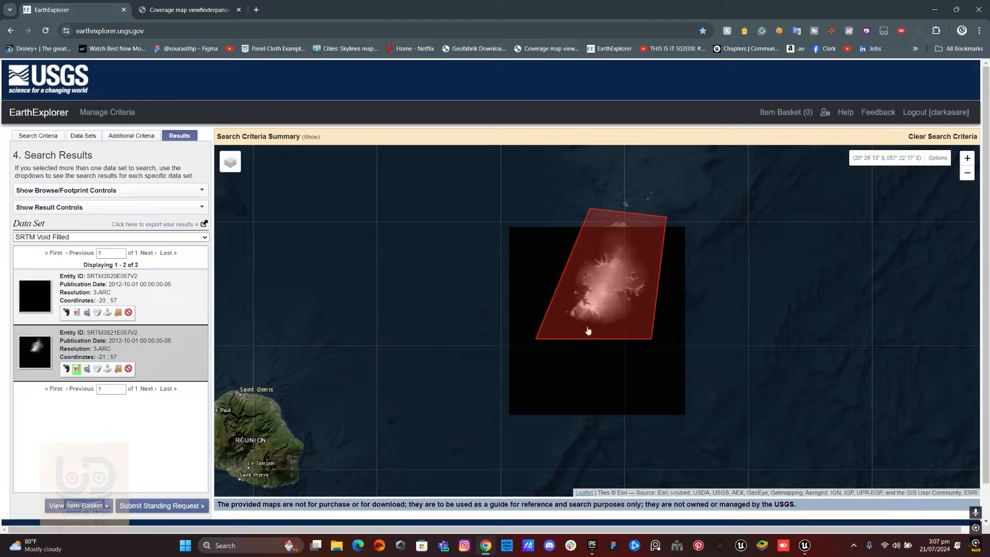
{"action": "mouse_move", "coordinate": [647, 243]}
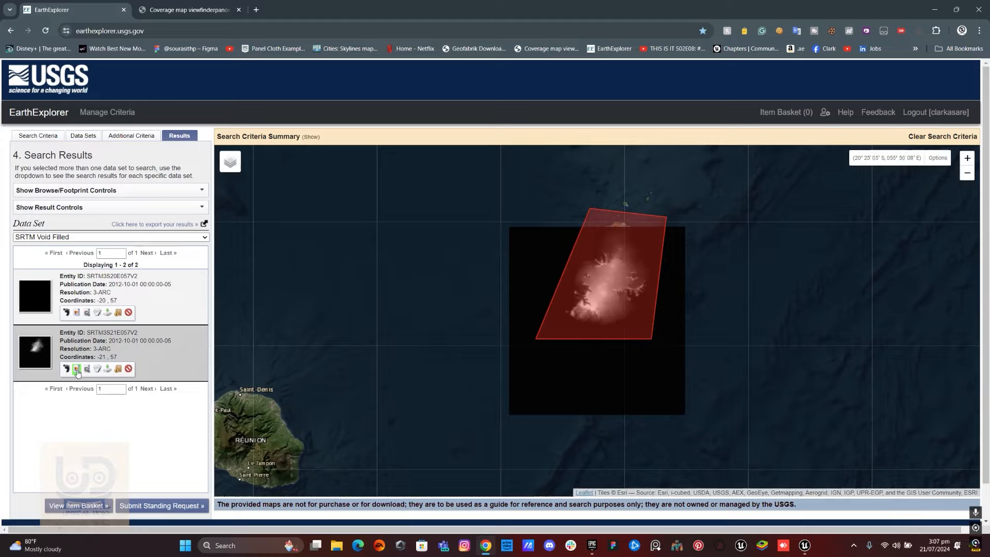
{"action": "left_click", "coordinate": [76, 314]}
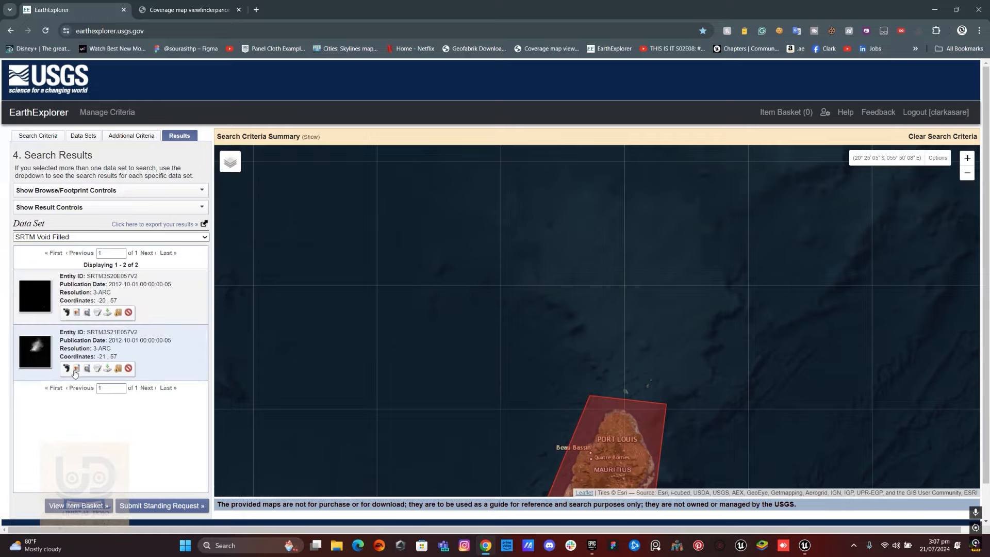
{"action": "left_click", "coordinate": [75, 369]}
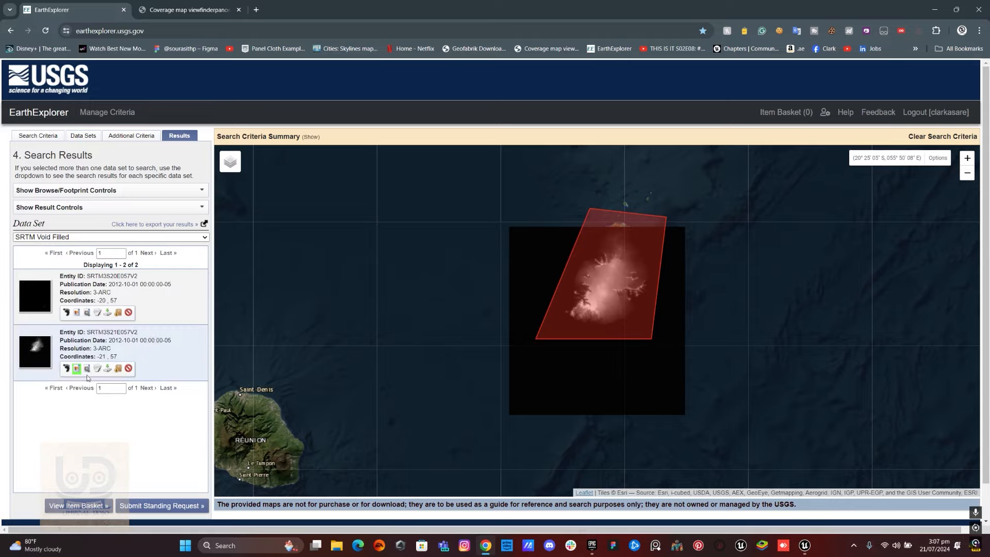
Step: Download the GeoTIFF 3 Arc-second file for the second SRTM tile
{"action": "left_click", "coordinate": [87, 369]}
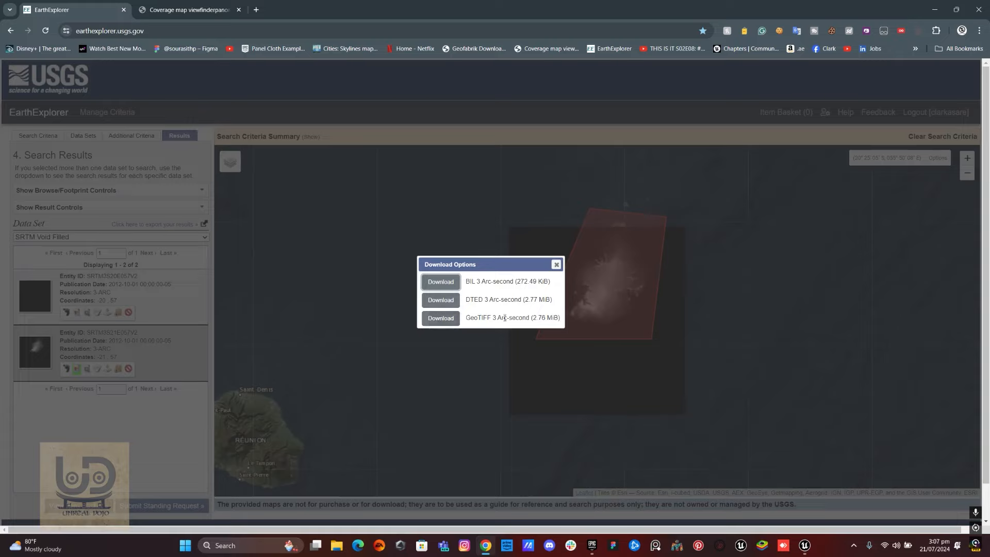
{"action": "mouse_move", "coordinate": [441, 318]}
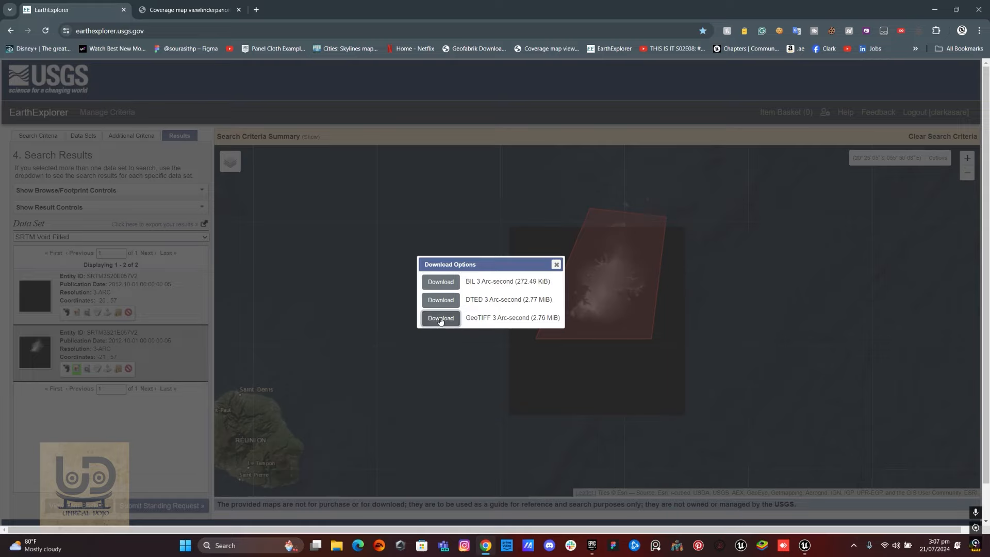
{"action": "left_click", "coordinate": [440, 317]}
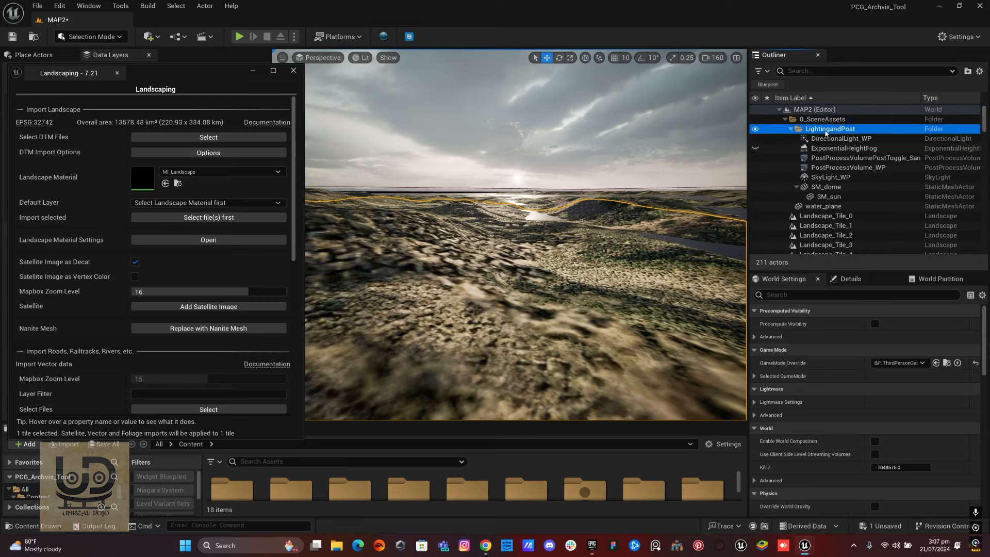
Step: Select the LightingandPost folder's immediate children actors in the Outliner
{"action": "right_click", "coordinate": [829, 128]}
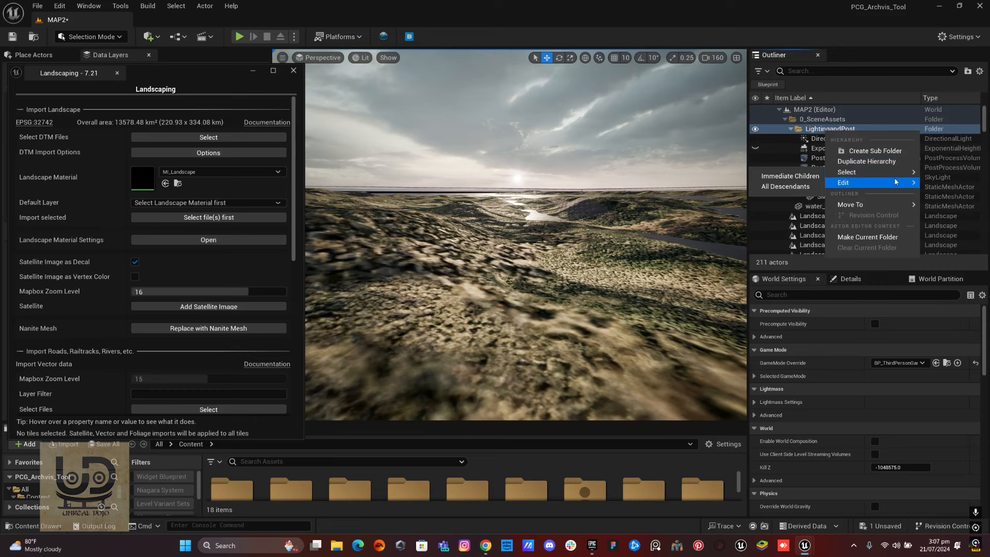
{"action": "mouse_move", "coordinate": [846, 172]}
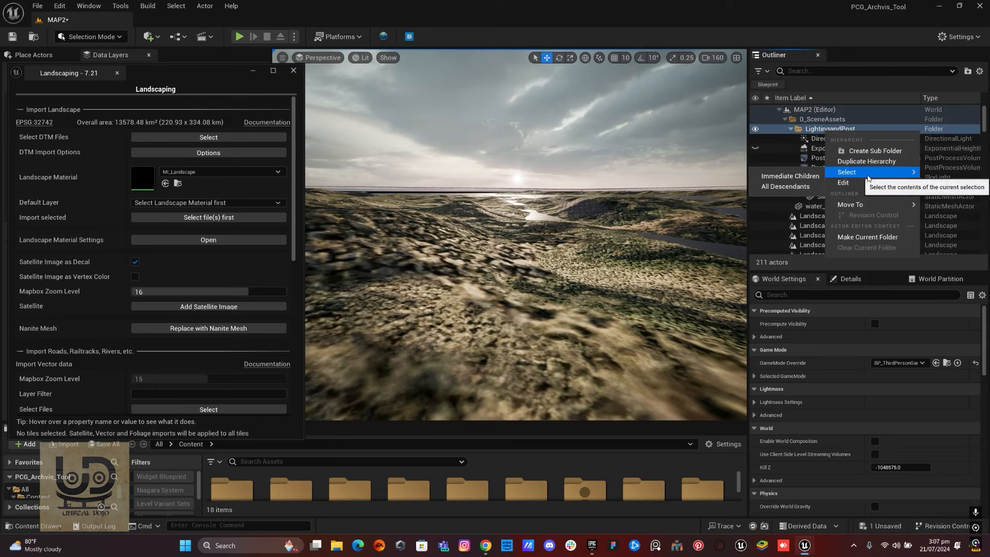
{"action": "mouse_move", "coordinate": [789, 176]}
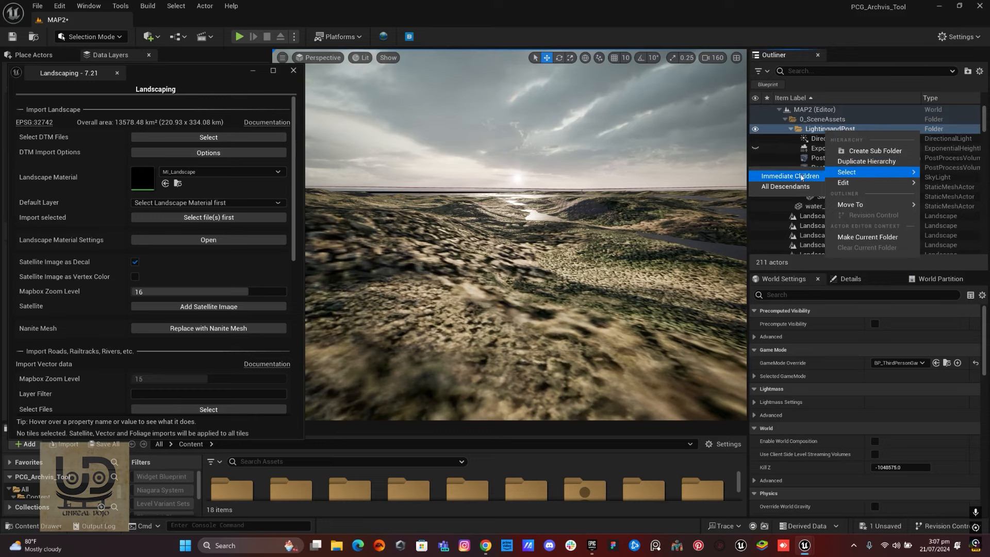
{"action": "left_click", "coordinate": [789, 176]}
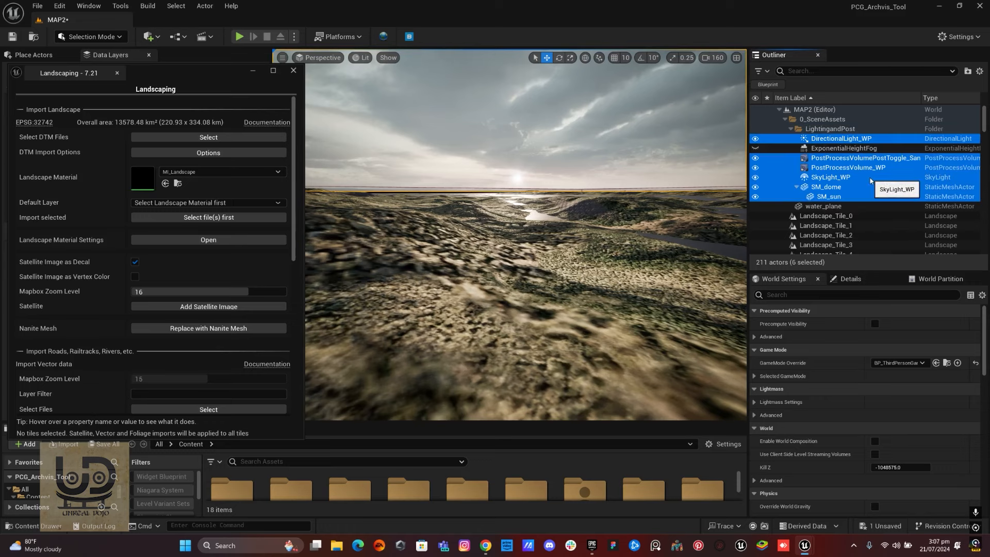
{"action": "left_click", "coordinate": [38, 6]}
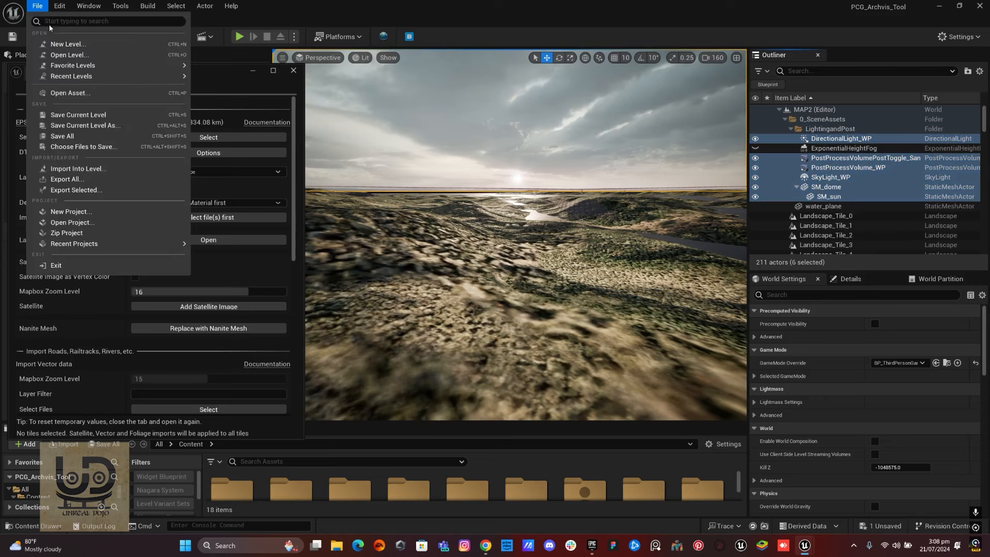
Step: Create a new Empty Level and discard MAP2's unsaved changes
{"action": "left_click", "coordinate": [68, 43]}
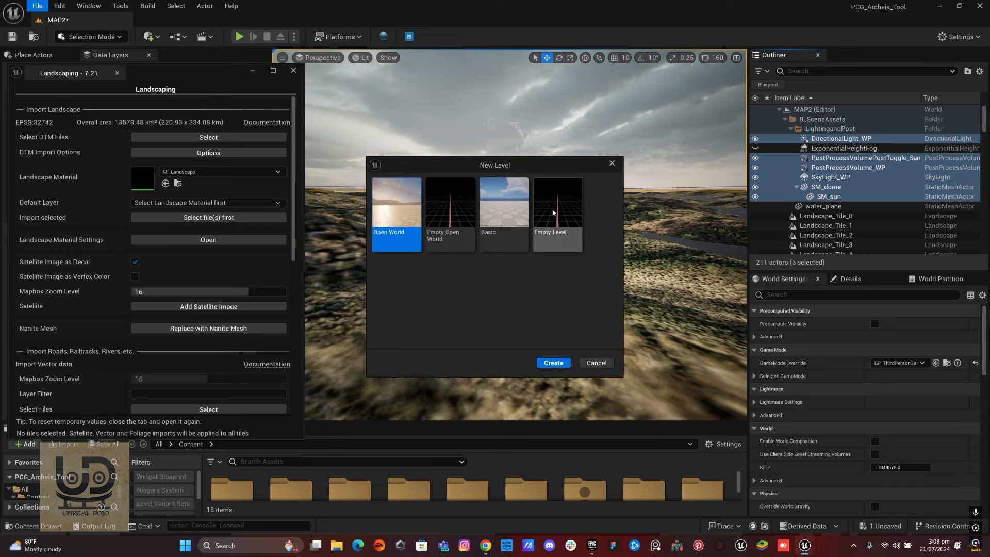
{"action": "left_click", "coordinate": [552, 362]}
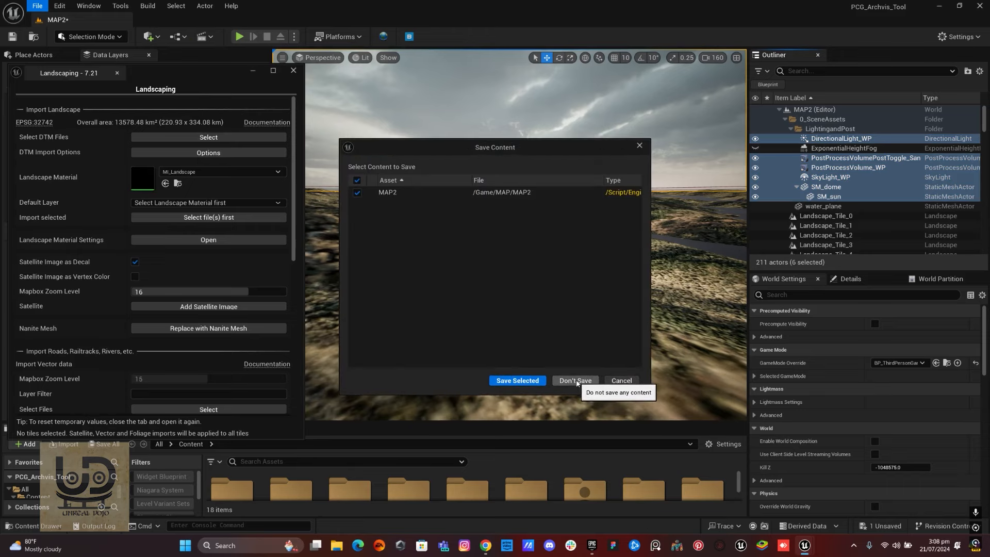
{"action": "left_click", "coordinate": [574, 381]}
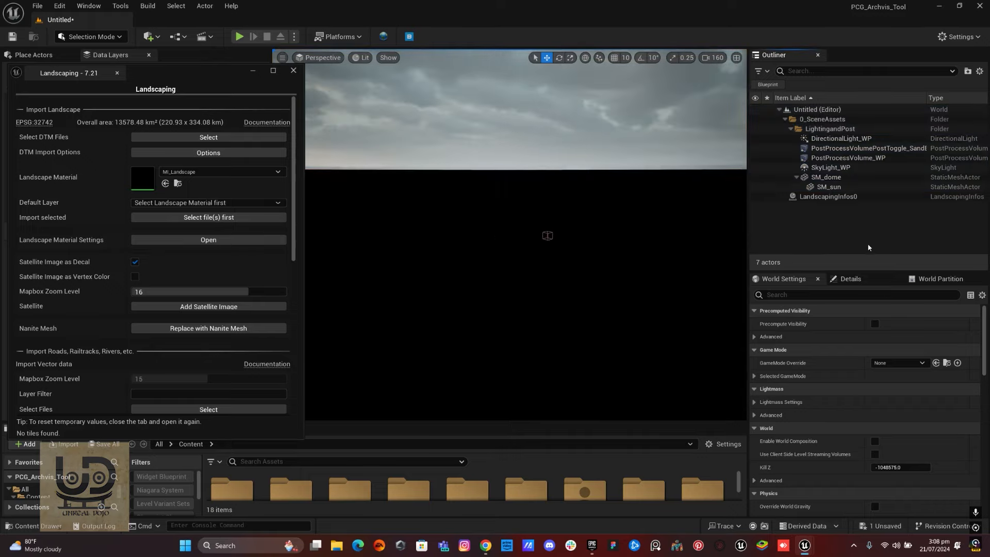
{"action": "mouse_move", "coordinate": [266, 196]}
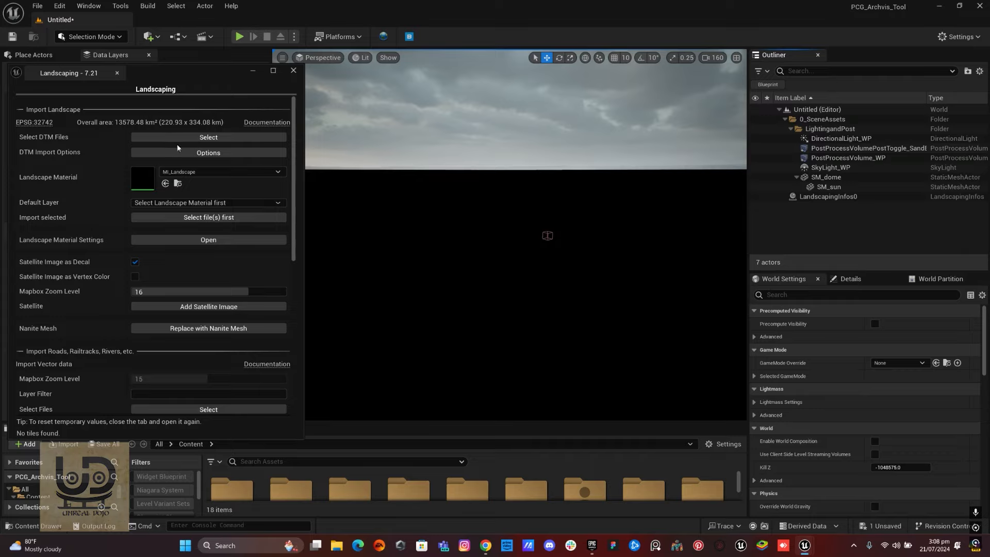
Step: Choose s21_e057_3arc_v2.tif from Downloads as the DTM elevation file
{"action": "left_click", "coordinate": [207, 137]}
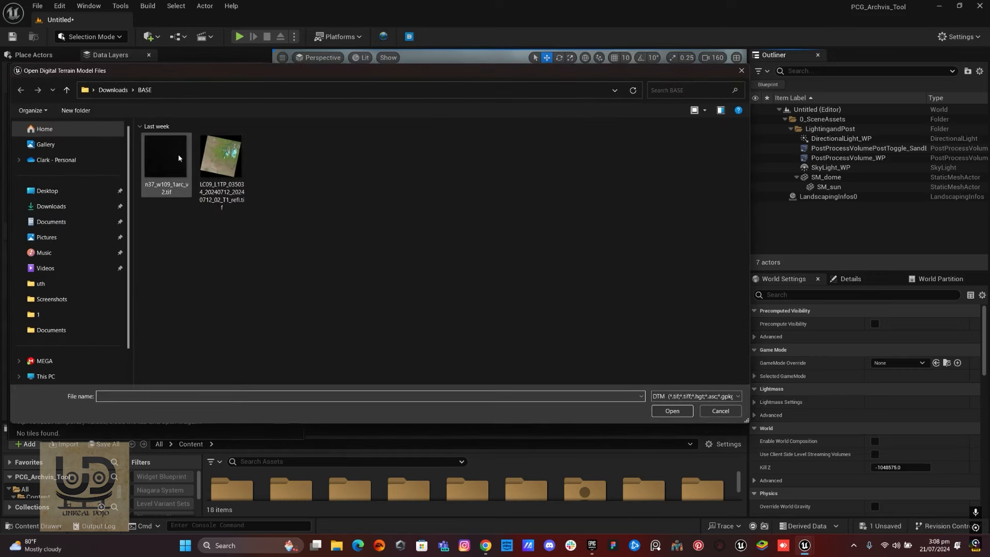
{"action": "left_click", "coordinate": [20, 91]}
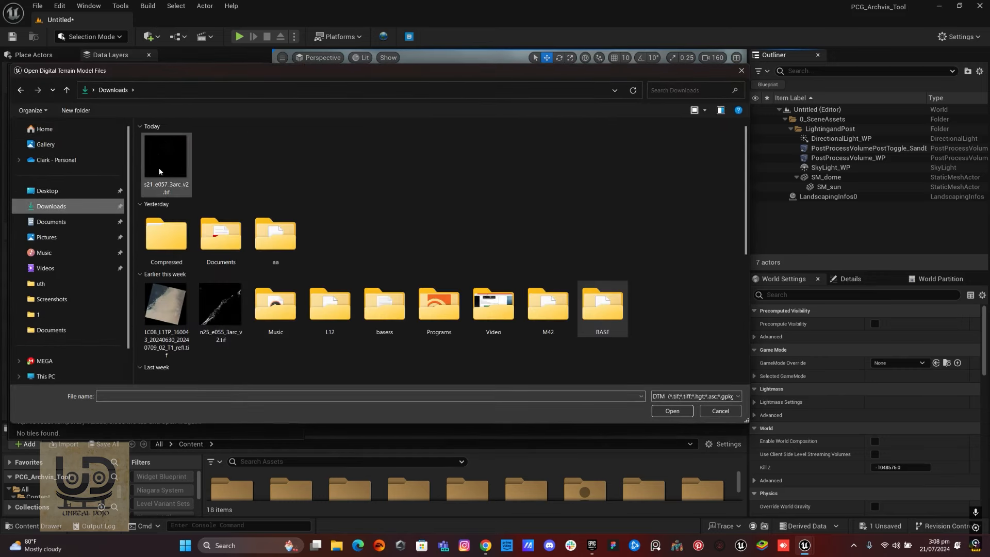
{"action": "left_click", "coordinate": [165, 162]}
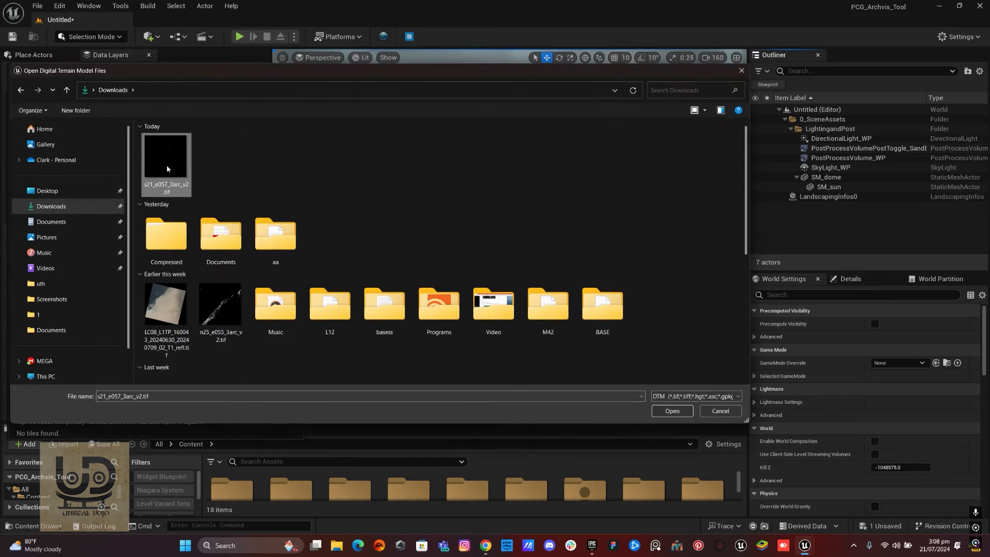
{"action": "mouse_move", "coordinate": [166, 163]}
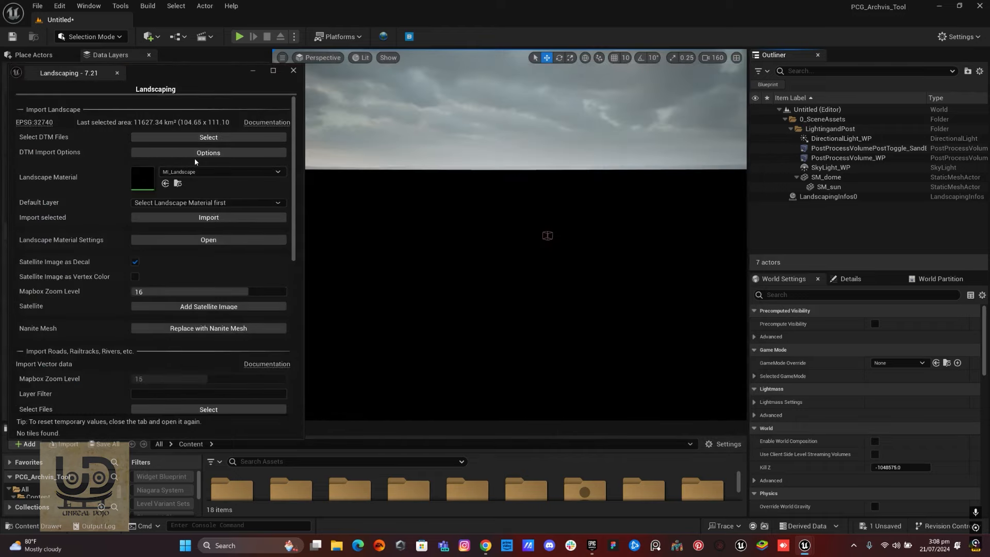
Step: Fit the DTM import bounding box around Mauritius (about 4626 km²) and dismiss the options
{"action": "left_click", "coordinate": [207, 153]}
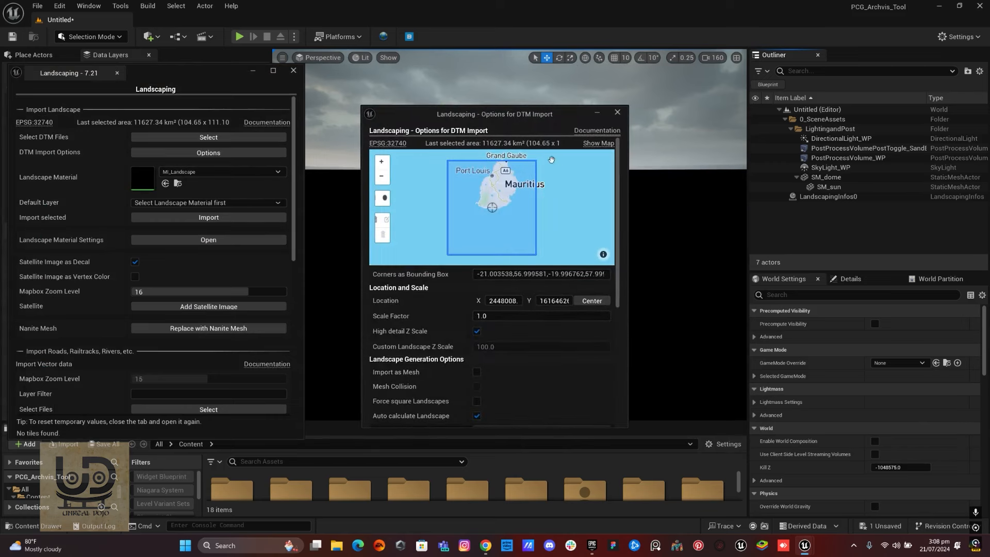
{"action": "left_click_drag", "start_coordinate": [551, 159], "coordinate": [471, 219]}
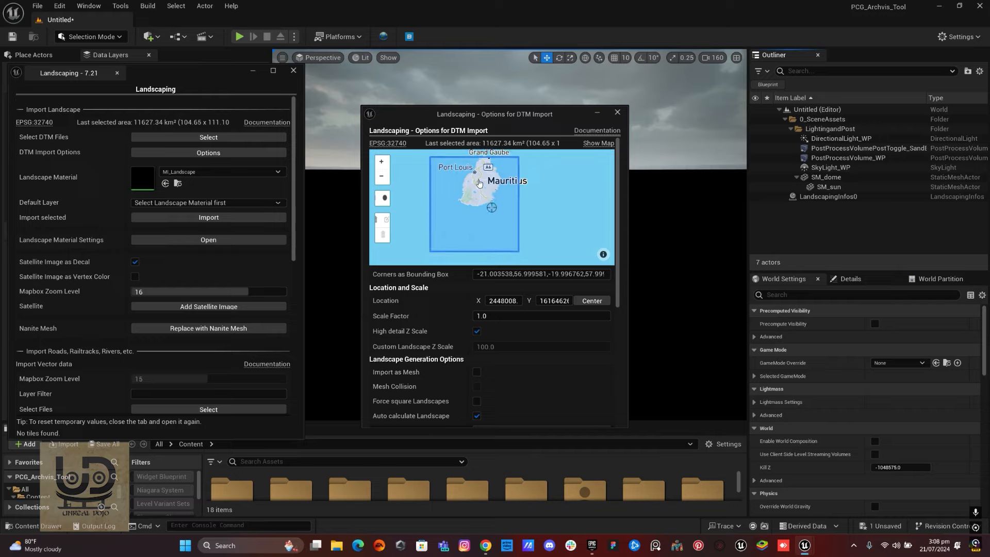
{"action": "left_click_drag", "start_coordinate": [478, 183], "coordinate": [459, 201]}
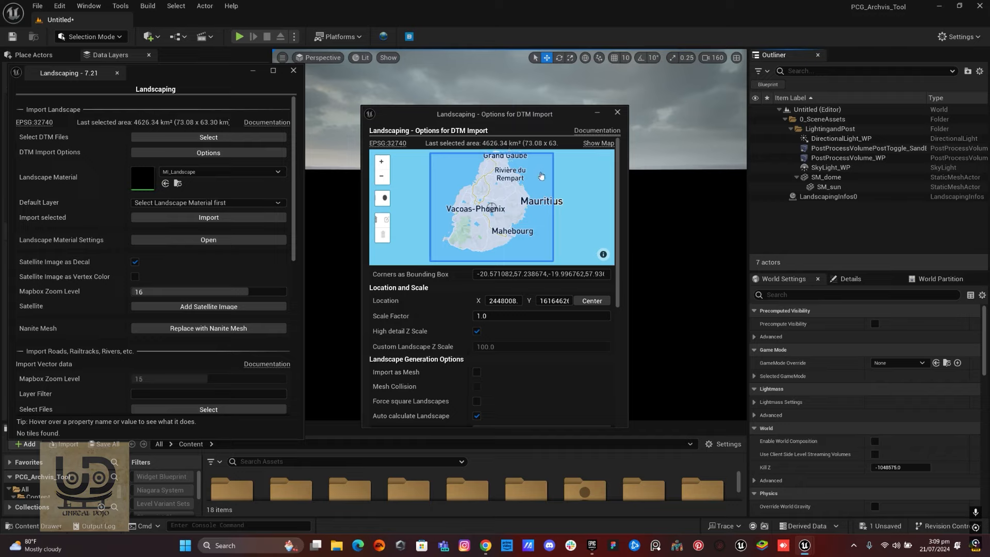
{"action": "mouse_move", "coordinate": [519, 261]}
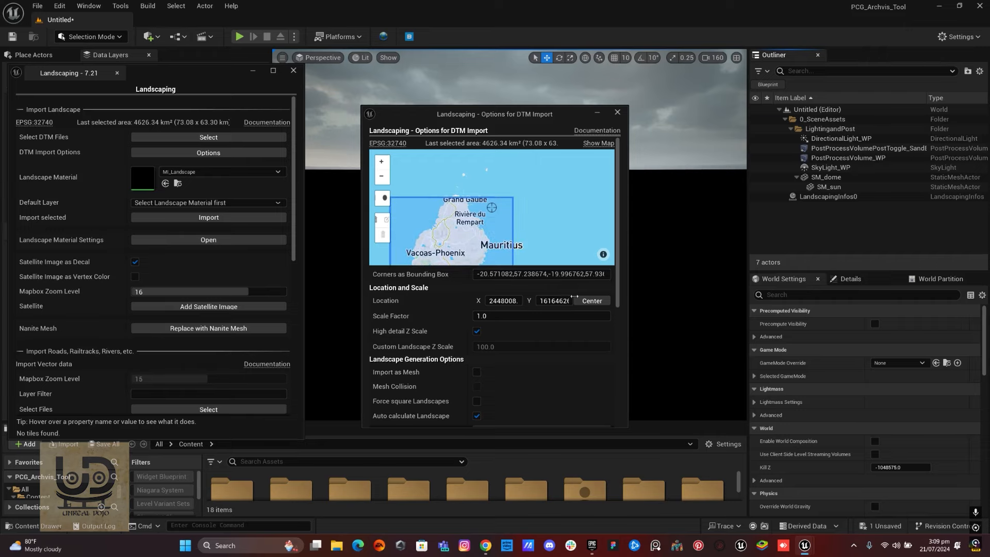
{"action": "scroll", "scroll_direction": "down", "scroll_amount": 3}
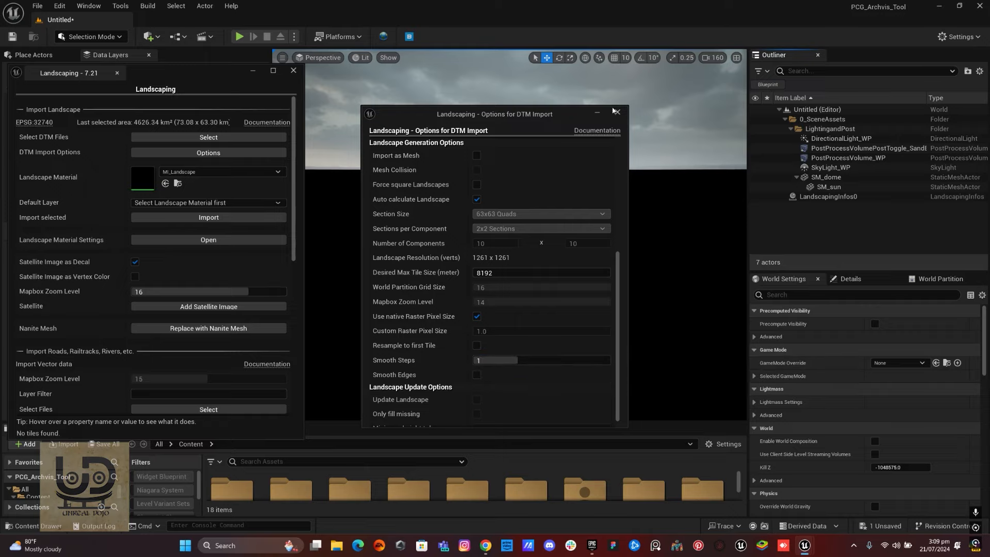
{"action": "left_click", "coordinate": [617, 112]}
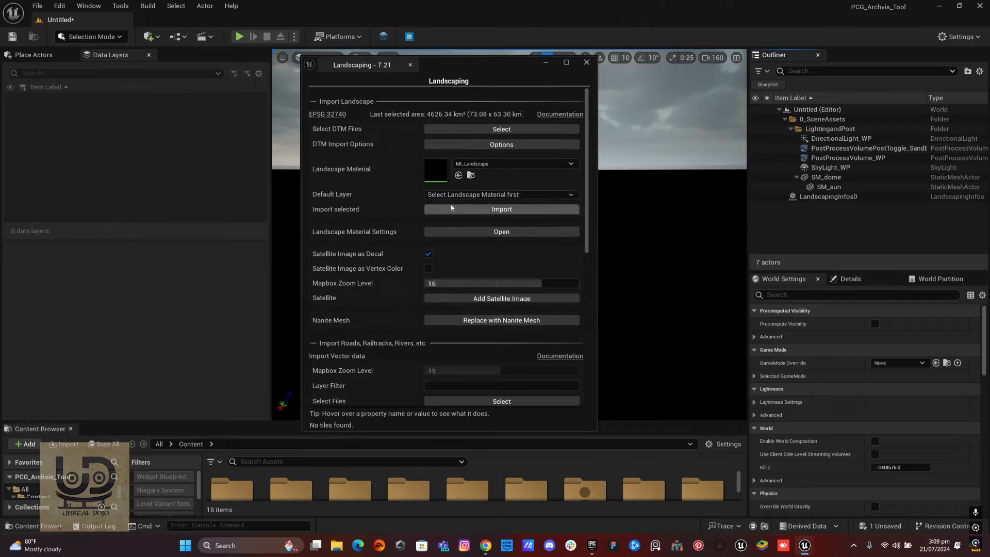
{"action": "mouse_move", "coordinate": [502, 209]}
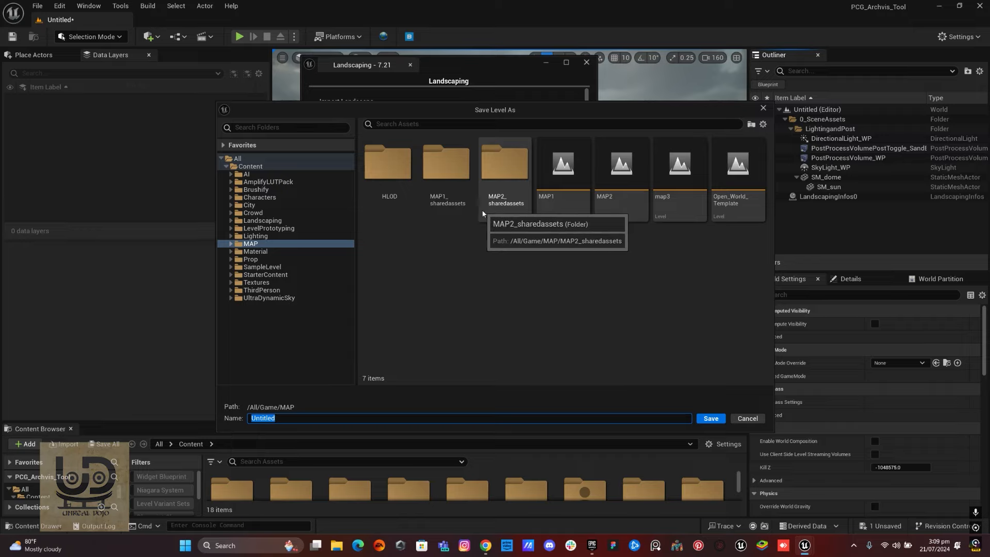
Step: Save the level as map4 in the MAP folder
{"action": "type", "text": "map4"}
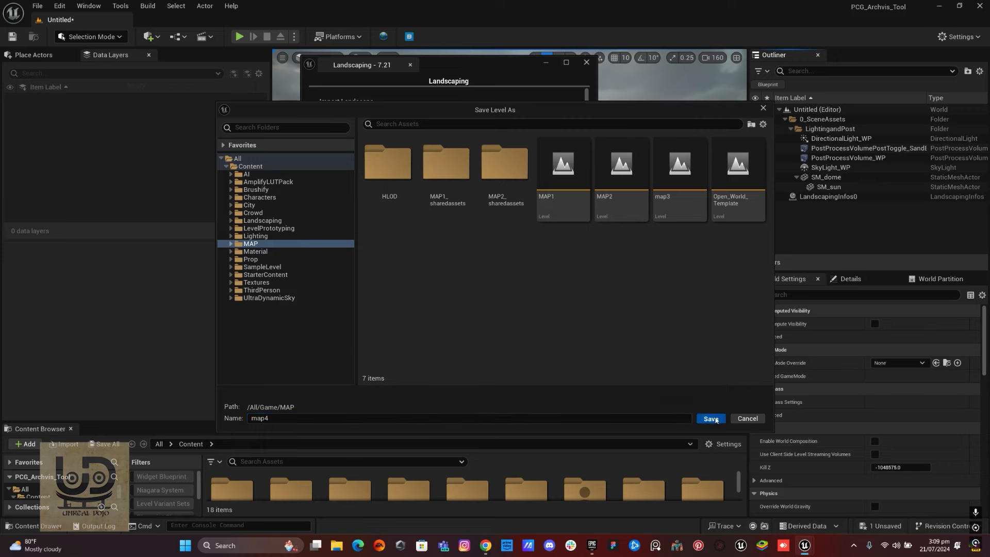
{"action": "left_click", "coordinate": [710, 418]}
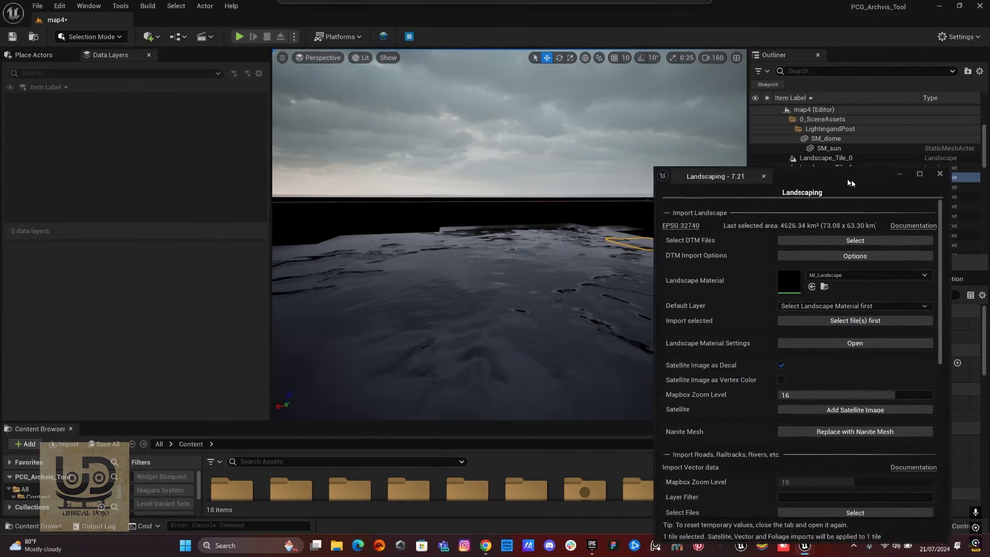
Step: Switch to Landscape Mode and show the Paint layers, where only Grass has layer info
{"action": "left_click", "coordinate": [91, 36]}
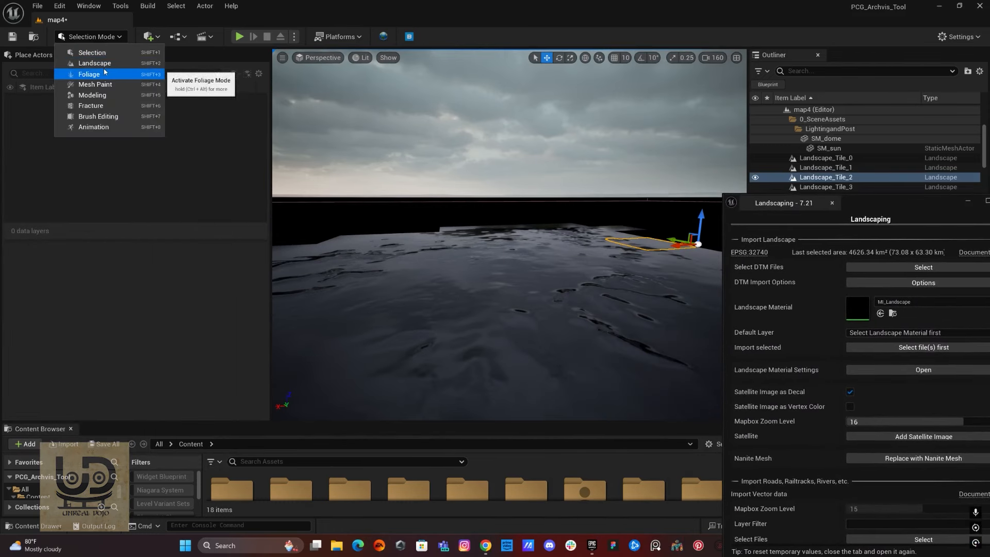
{"action": "left_click", "coordinate": [94, 63]}
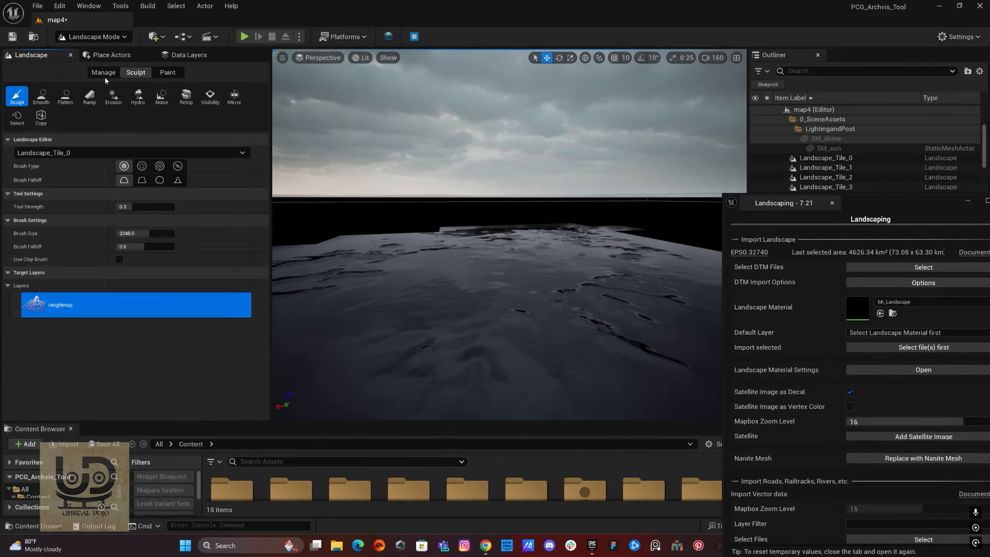
{"action": "left_click", "coordinate": [167, 72]}
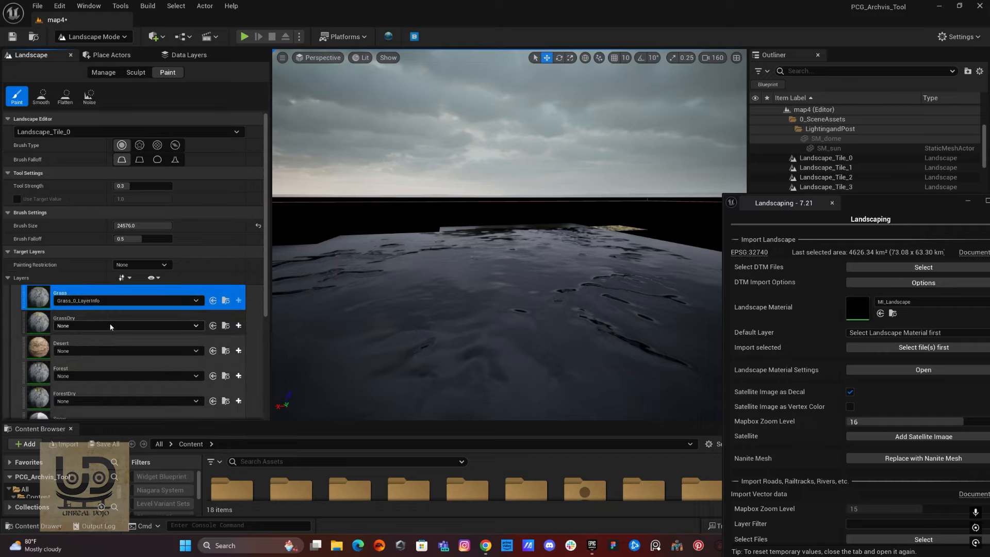
{"action": "mouse_move", "coordinate": [112, 327]}
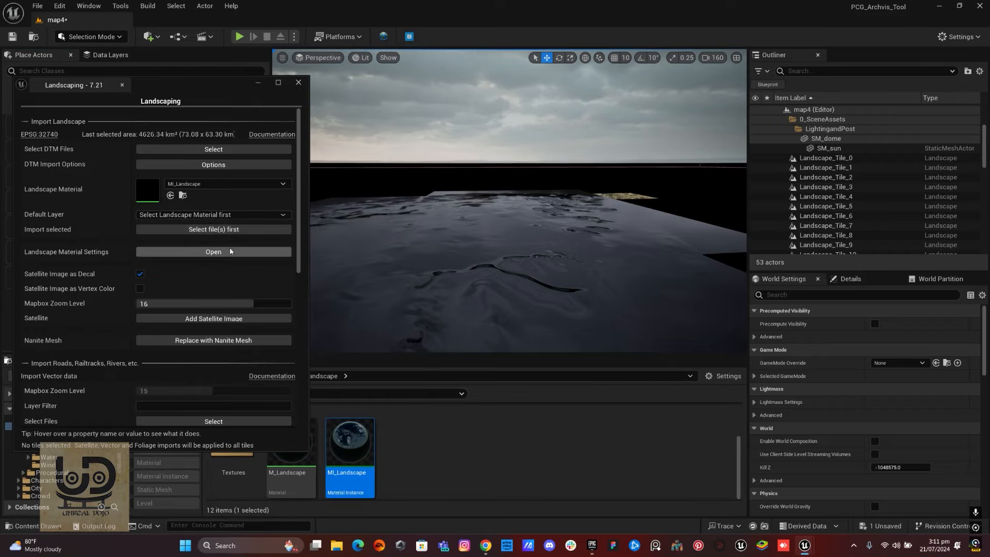
Step: In Landscape Material Settings and weightmap settings, set the Default Layer to Grass
{"action": "left_click", "coordinate": [212, 252]}
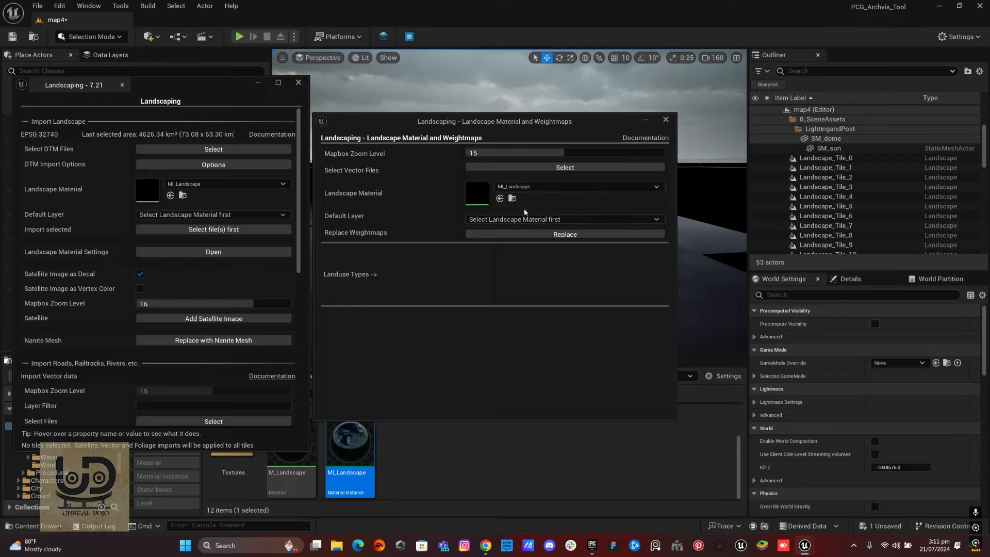
{"action": "left_click", "coordinate": [656, 186]}
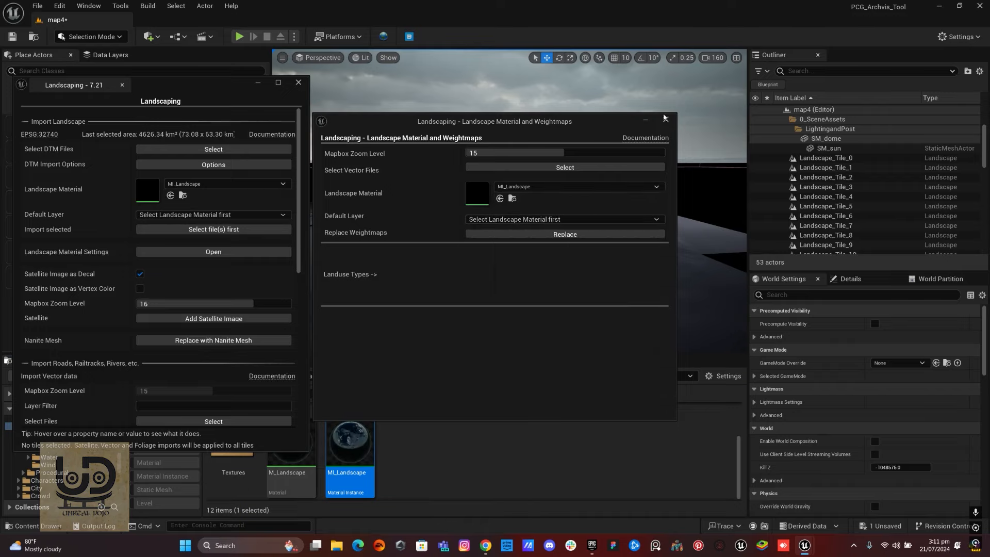
{"action": "left_click", "coordinate": [665, 122]}
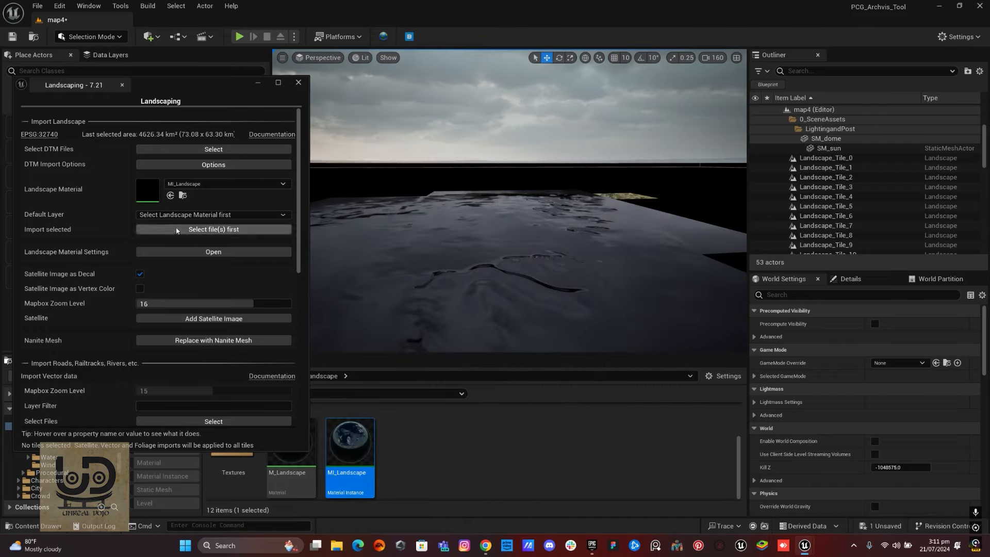
{"action": "left_click", "coordinate": [212, 214]}
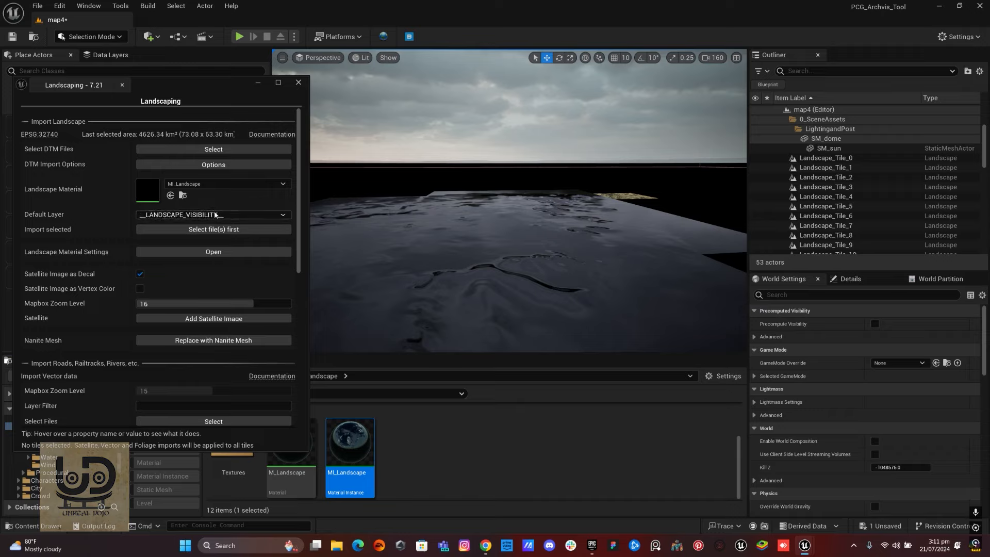
{"action": "mouse_move", "coordinate": [213, 229]}
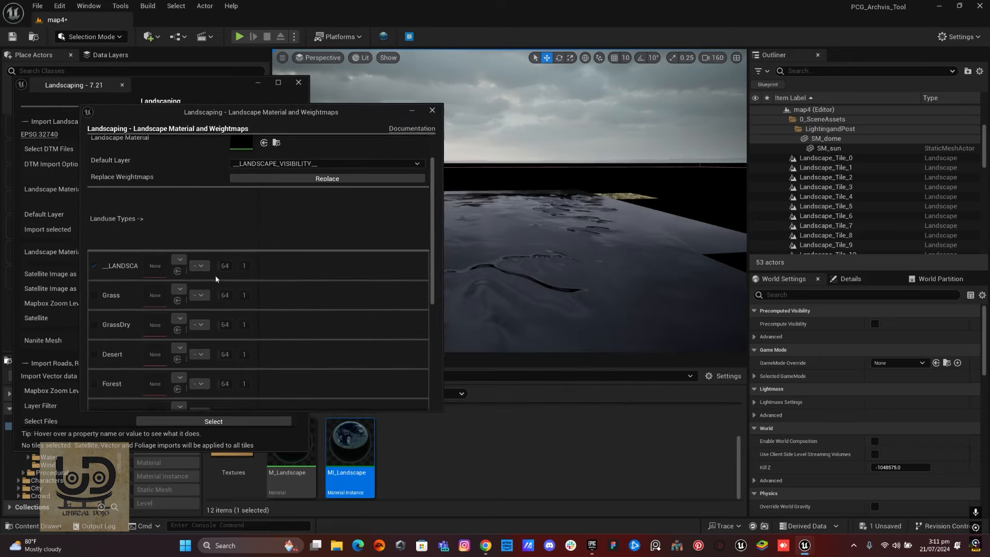
{"action": "left_click", "coordinate": [325, 209]}
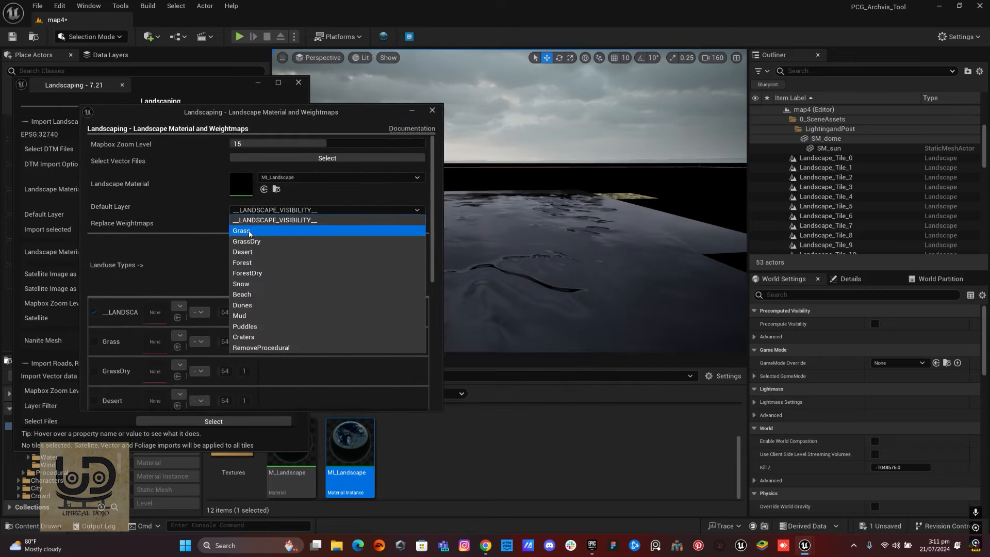
{"action": "left_click", "coordinate": [242, 230]}
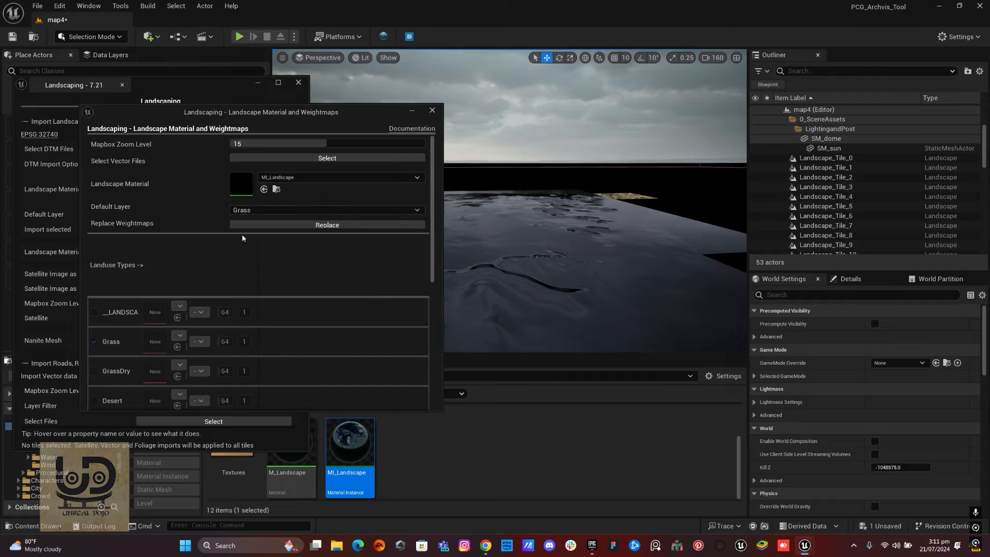
{"action": "left_click", "coordinate": [327, 224]}
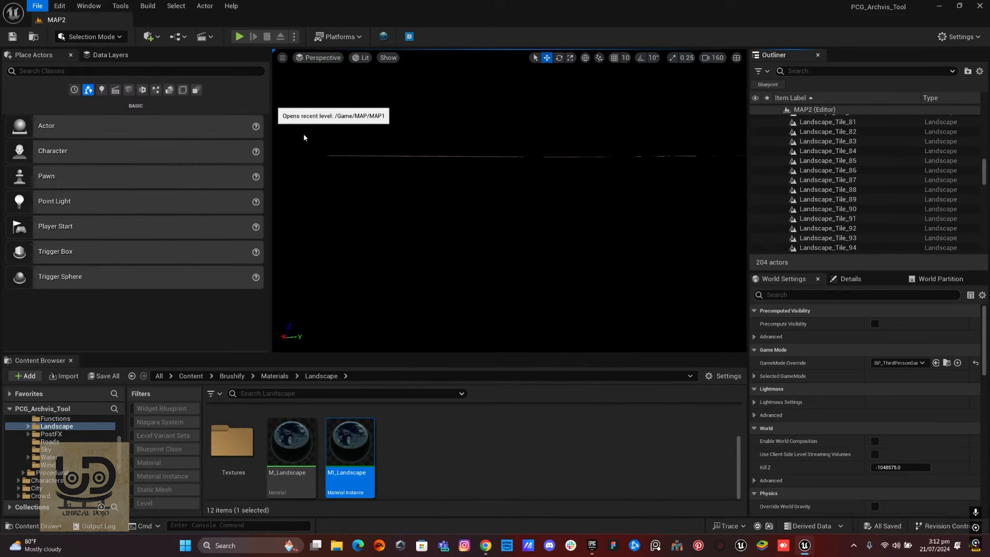
Step: Open MAP1 and select its water_plane, then reopen map4 via Recent Levels
{"action": "left_click", "coordinate": [333, 116]}
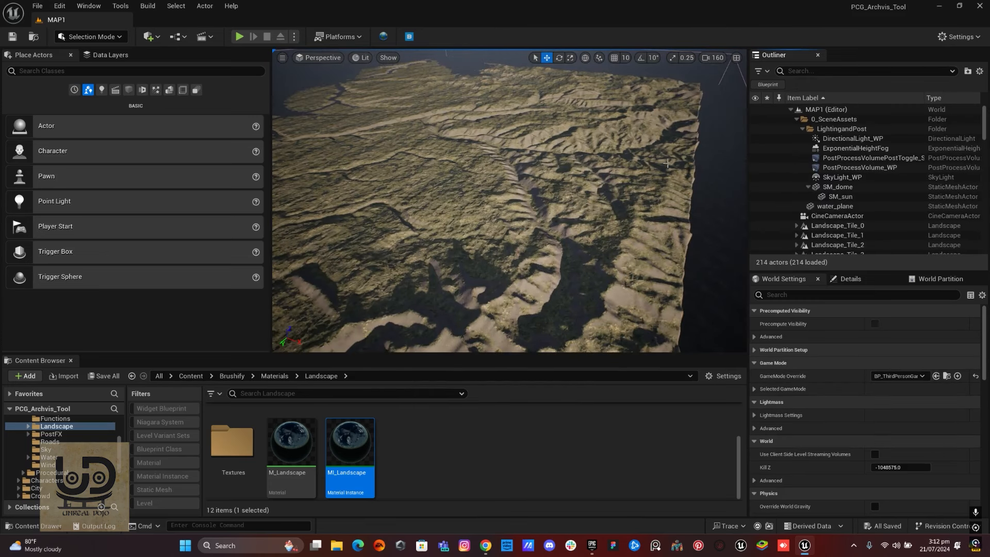
{"action": "left_click", "coordinate": [835, 206]}
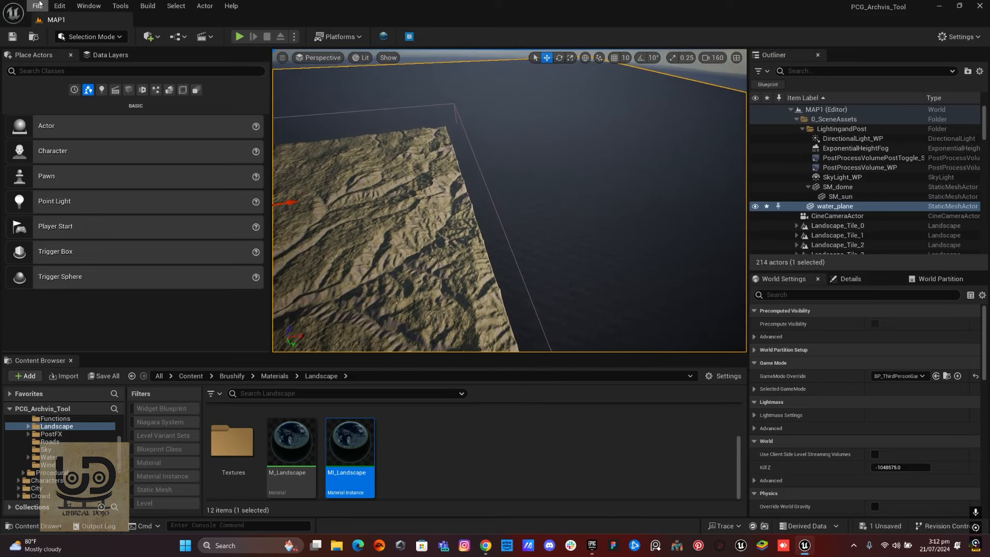
{"action": "left_click", "coordinate": [37, 6]}
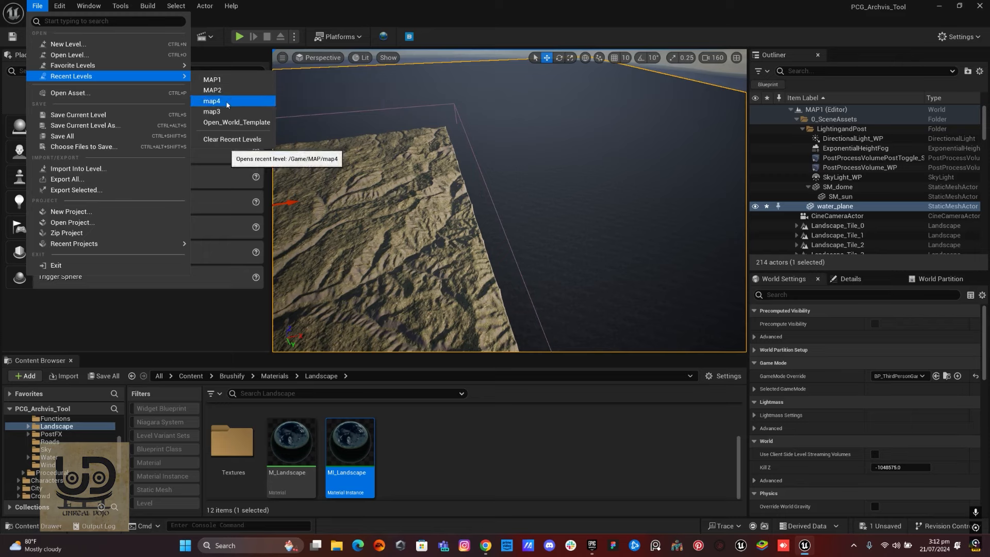
{"action": "left_click", "coordinate": [213, 101]}
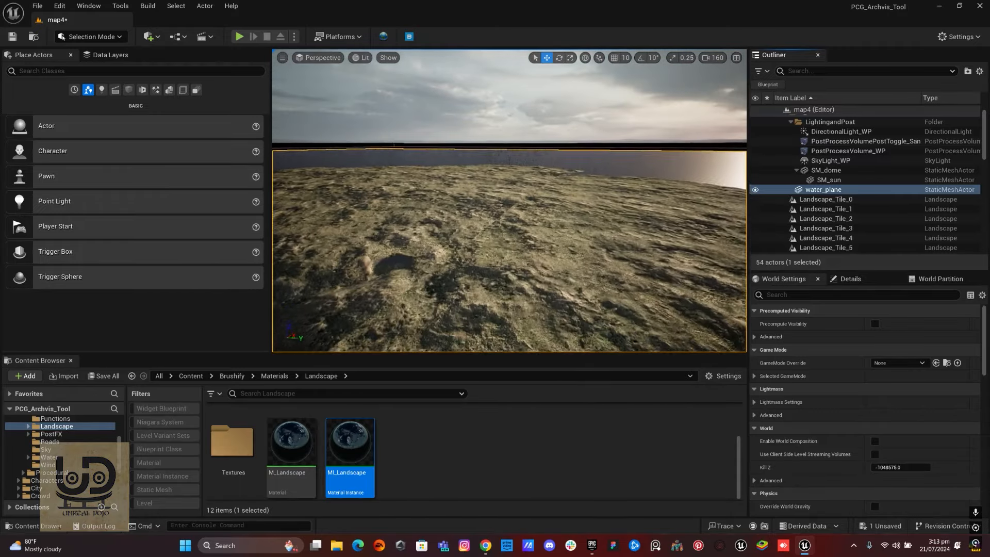
Step: Set World Settings GameMode Override to BP_ThirdPersonGameMode
{"action": "left_click", "coordinate": [919, 362]}
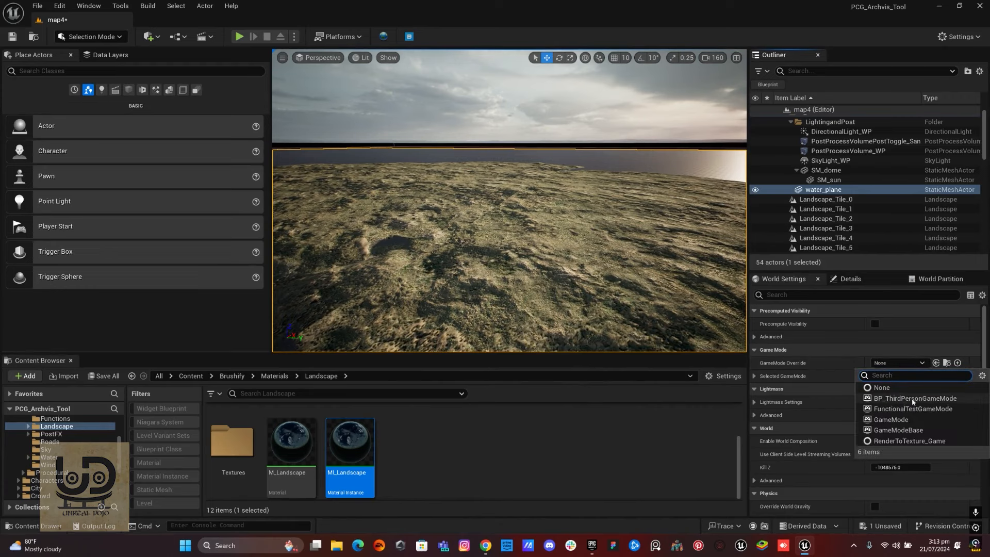
{"action": "left_click", "coordinate": [915, 398]}
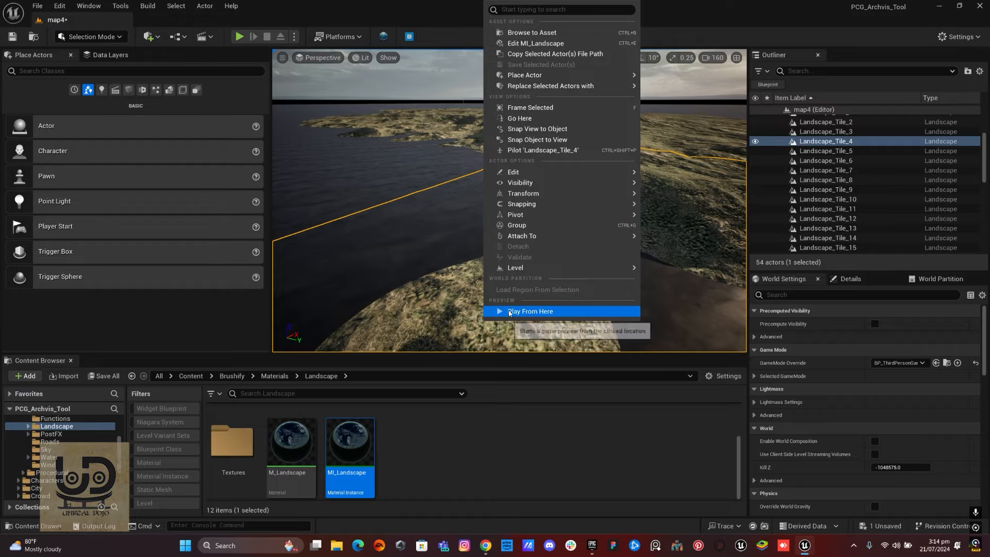
Step: Play From Here as the third-person character, stop, and select the Beach paint layer
{"action": "left_click", "coordinate": [530, 312]}
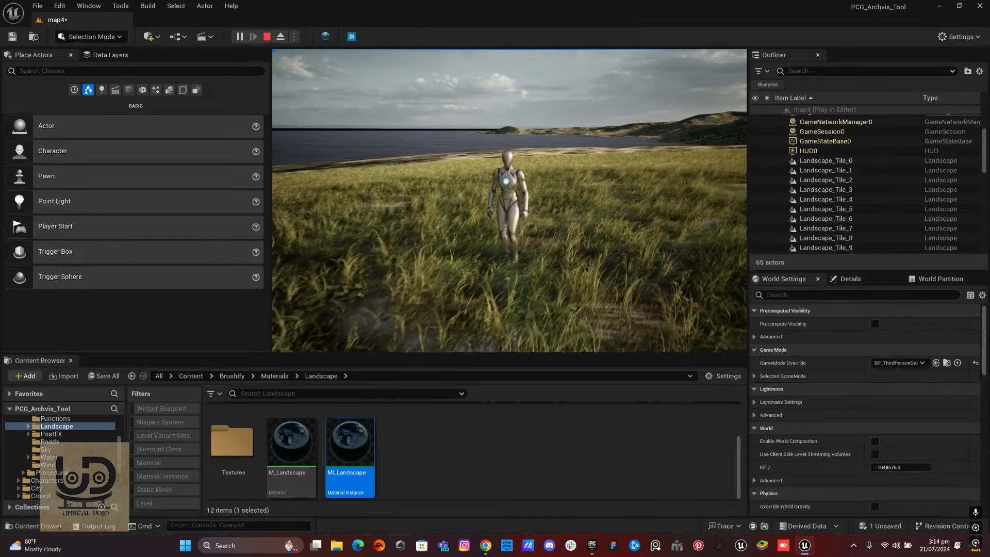
{"action": "left_click", "coordinate": [266, 36]}
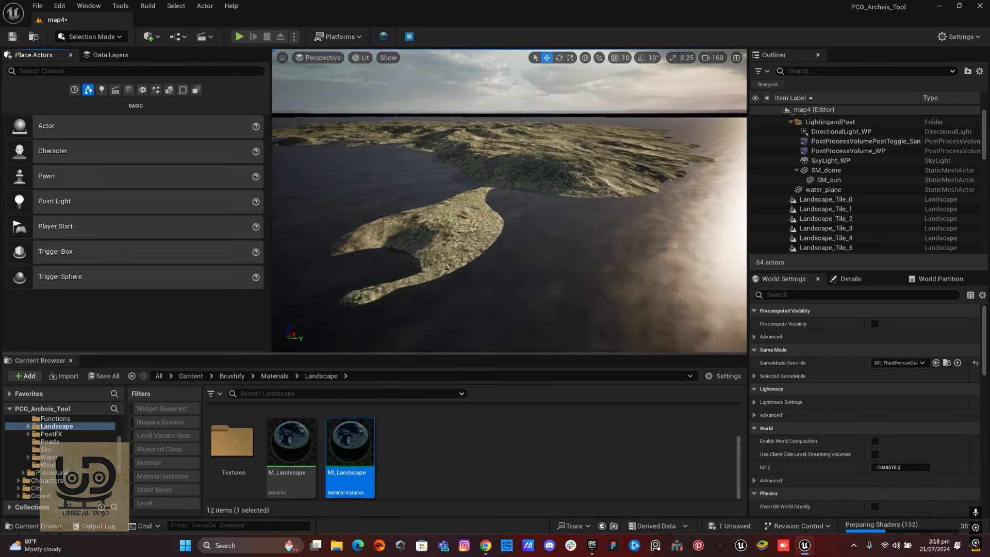
{"action": "left_click", "coordinate": [825, 238]}
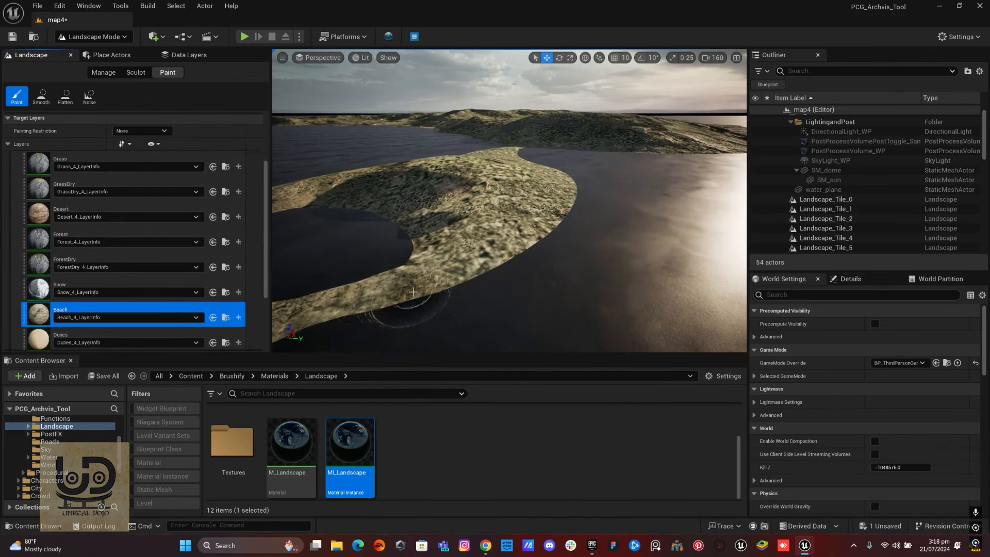
Step: Paint the Beach layer along the island coastline with the 8192 brush
{"action": "left_click_drag", "start_coordinate": [414, 292], "coordinate": [531, 235]}
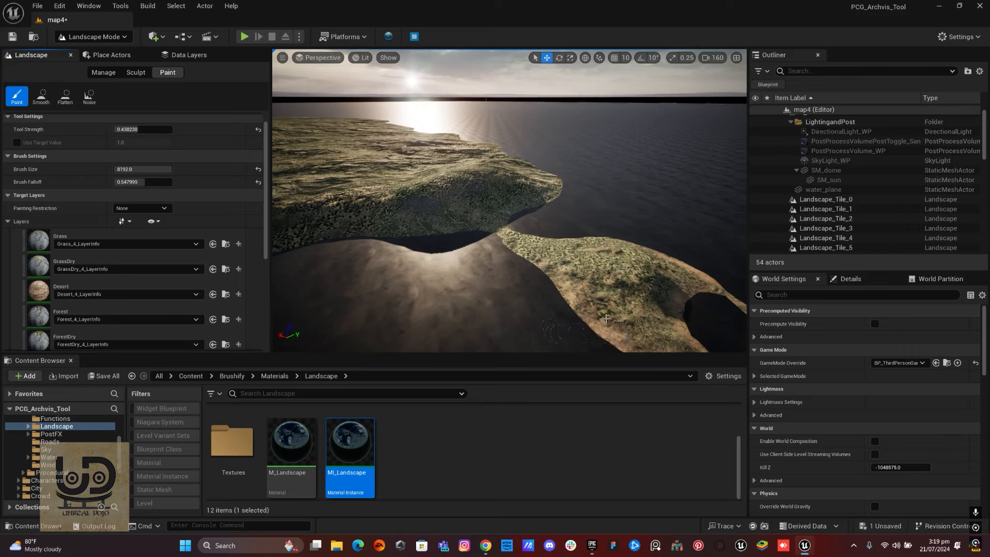
{"action": "left_click_drag", "start_coordinate": [512, 244], "coordinate": [607, 319]}
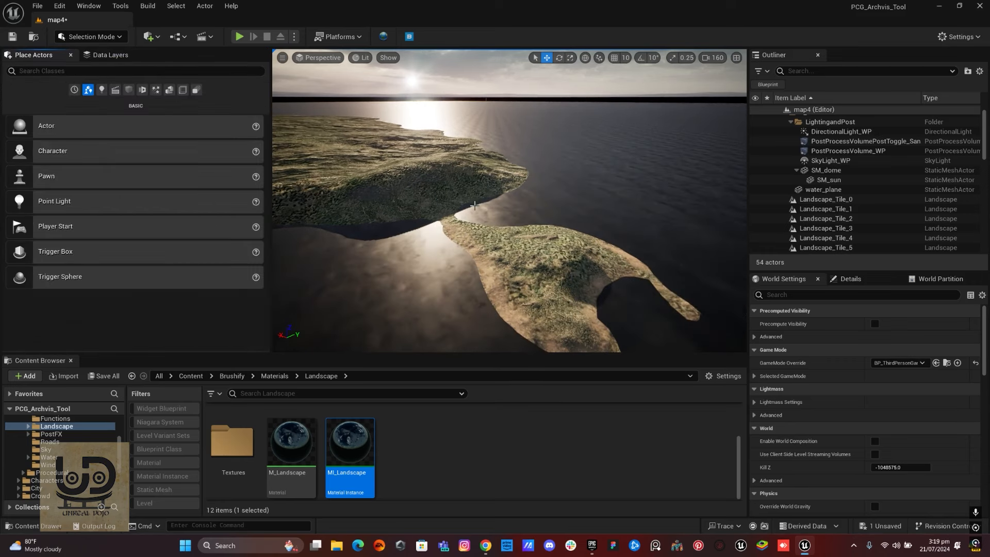
{"action": "left_click", "coordinate": [825, 238]}
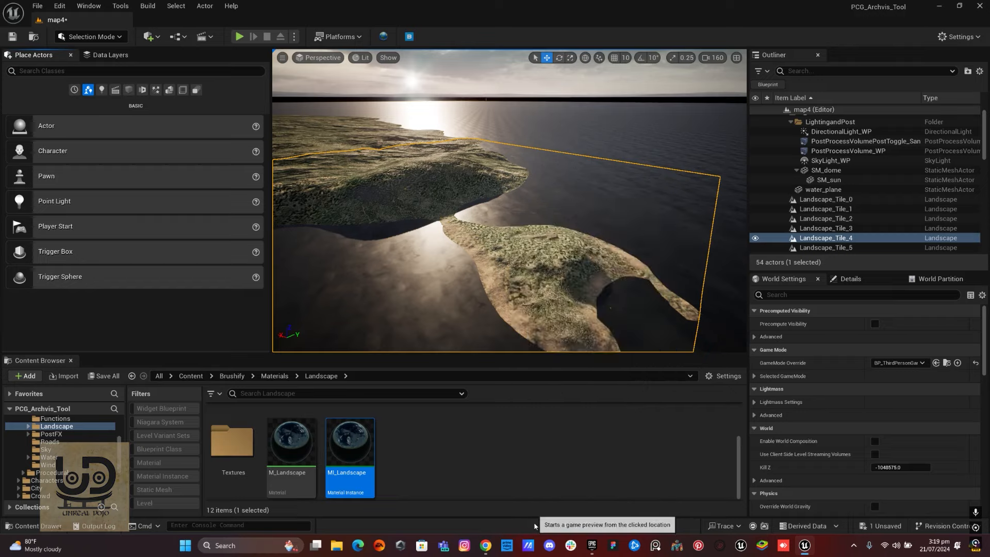
{"action": "left_click", "coordinate": [238, 36]}
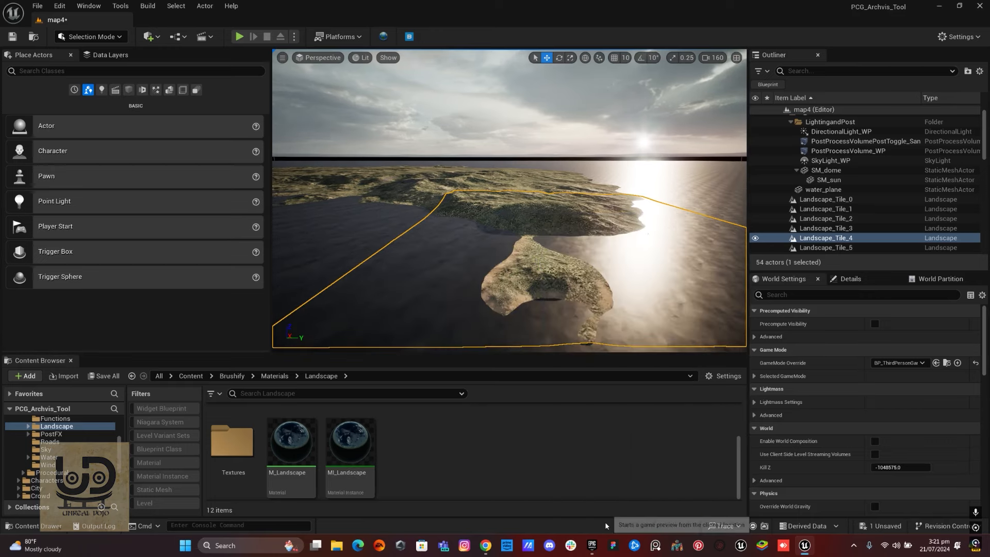
{"action": "left_click", "coordinate": [239, 36]}
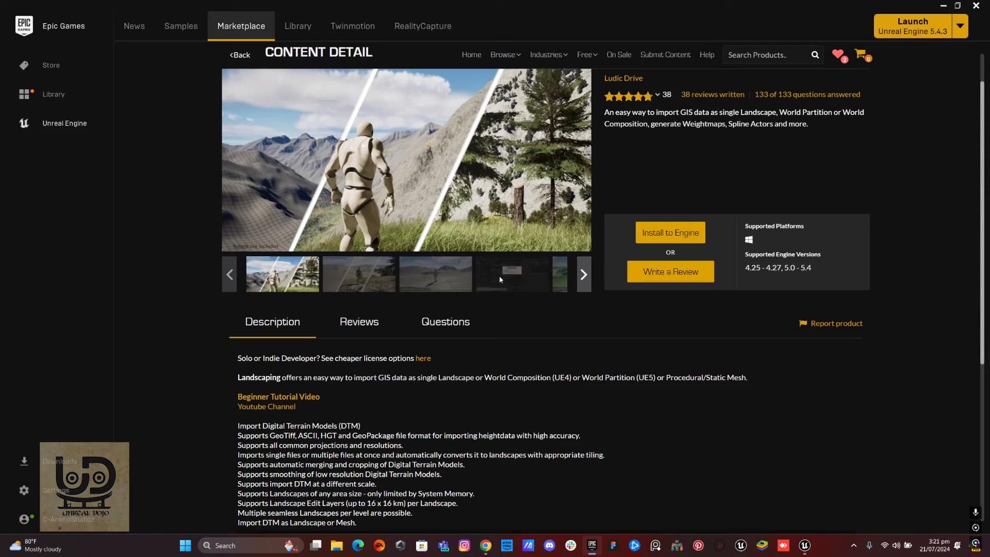
{"action": "mouse_move", "coordinate": [791, 145]}
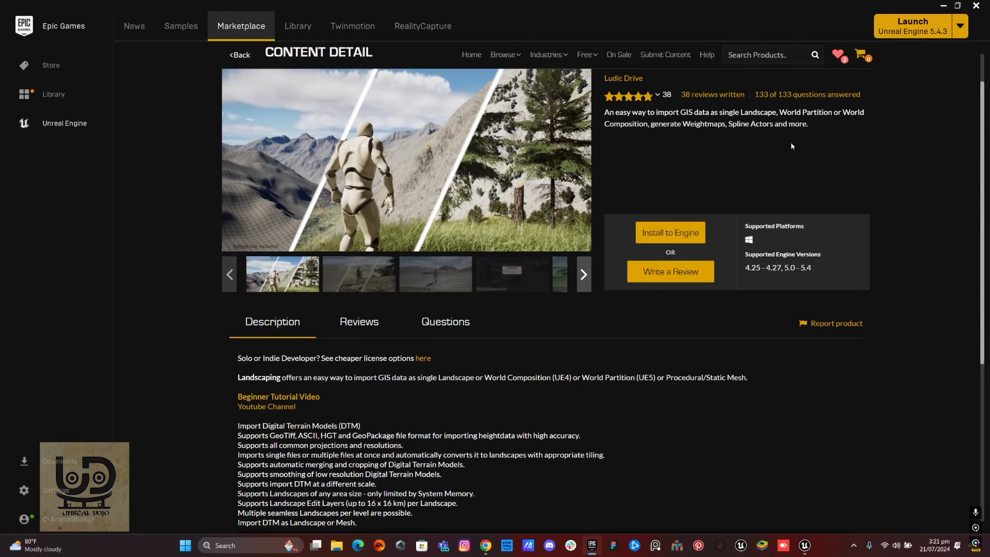